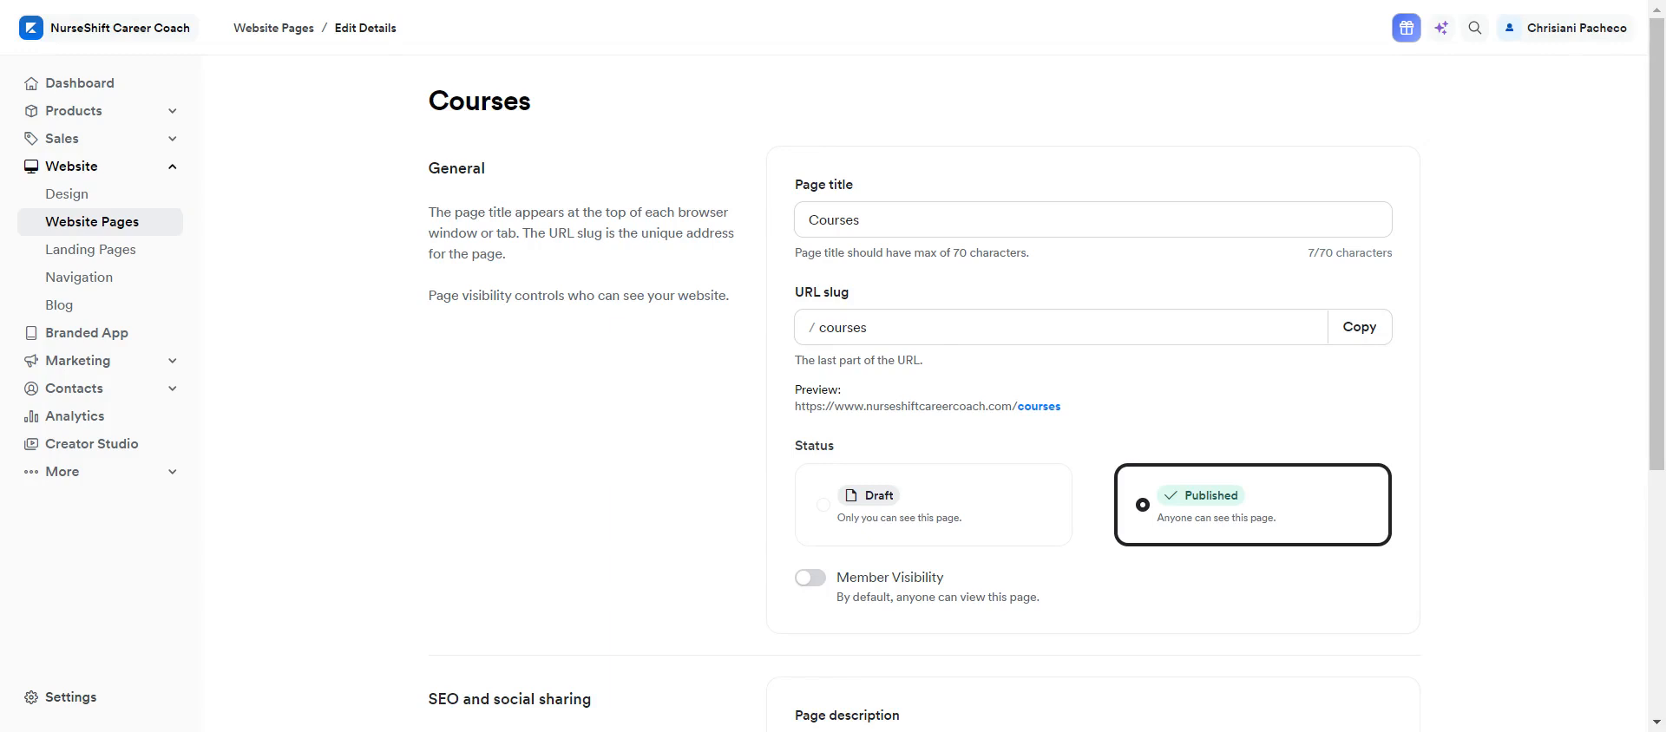
mouse_move(209, 308)
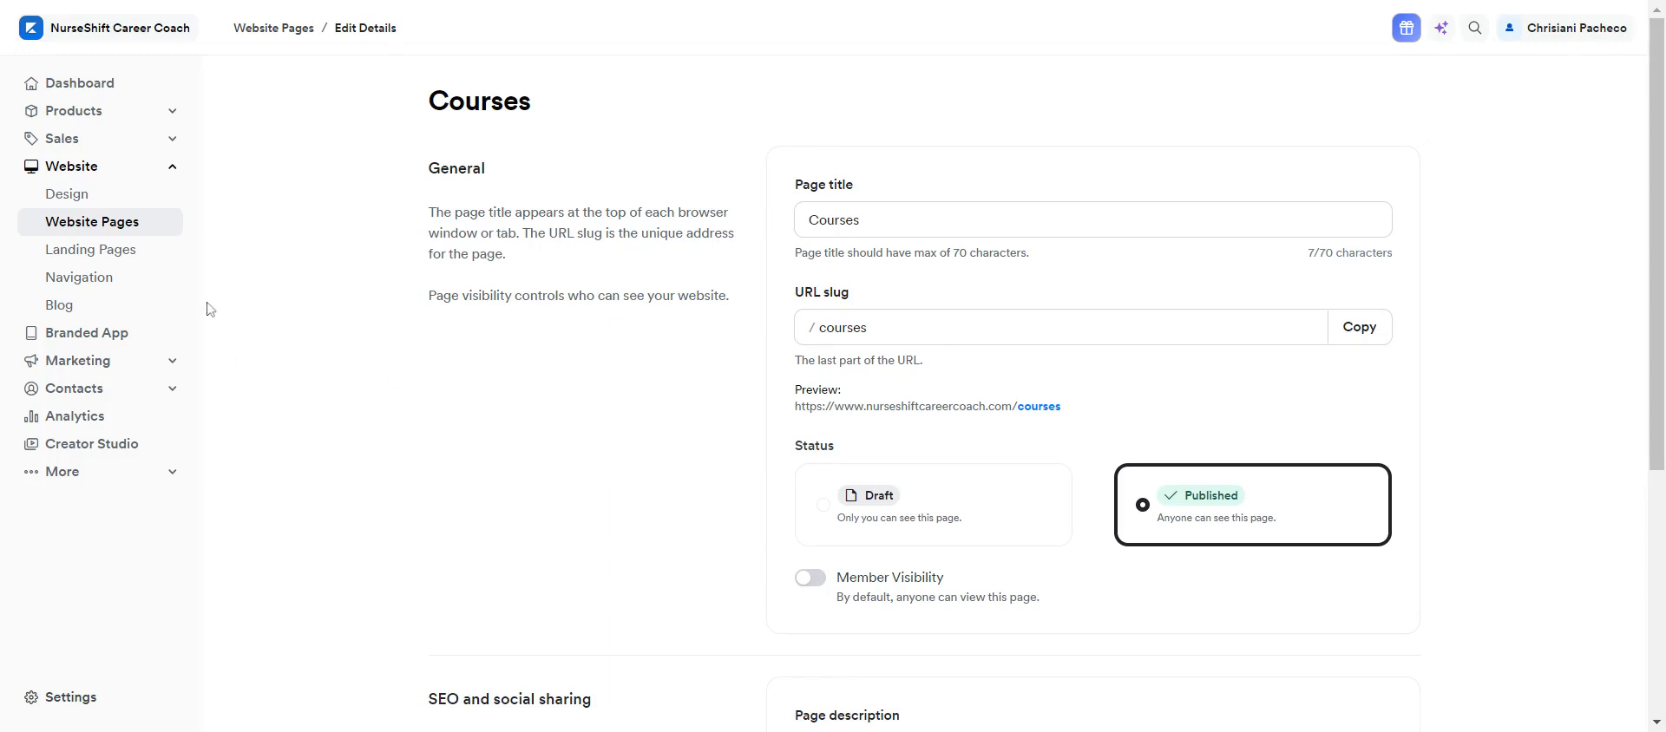
mouse_move(240, 258)
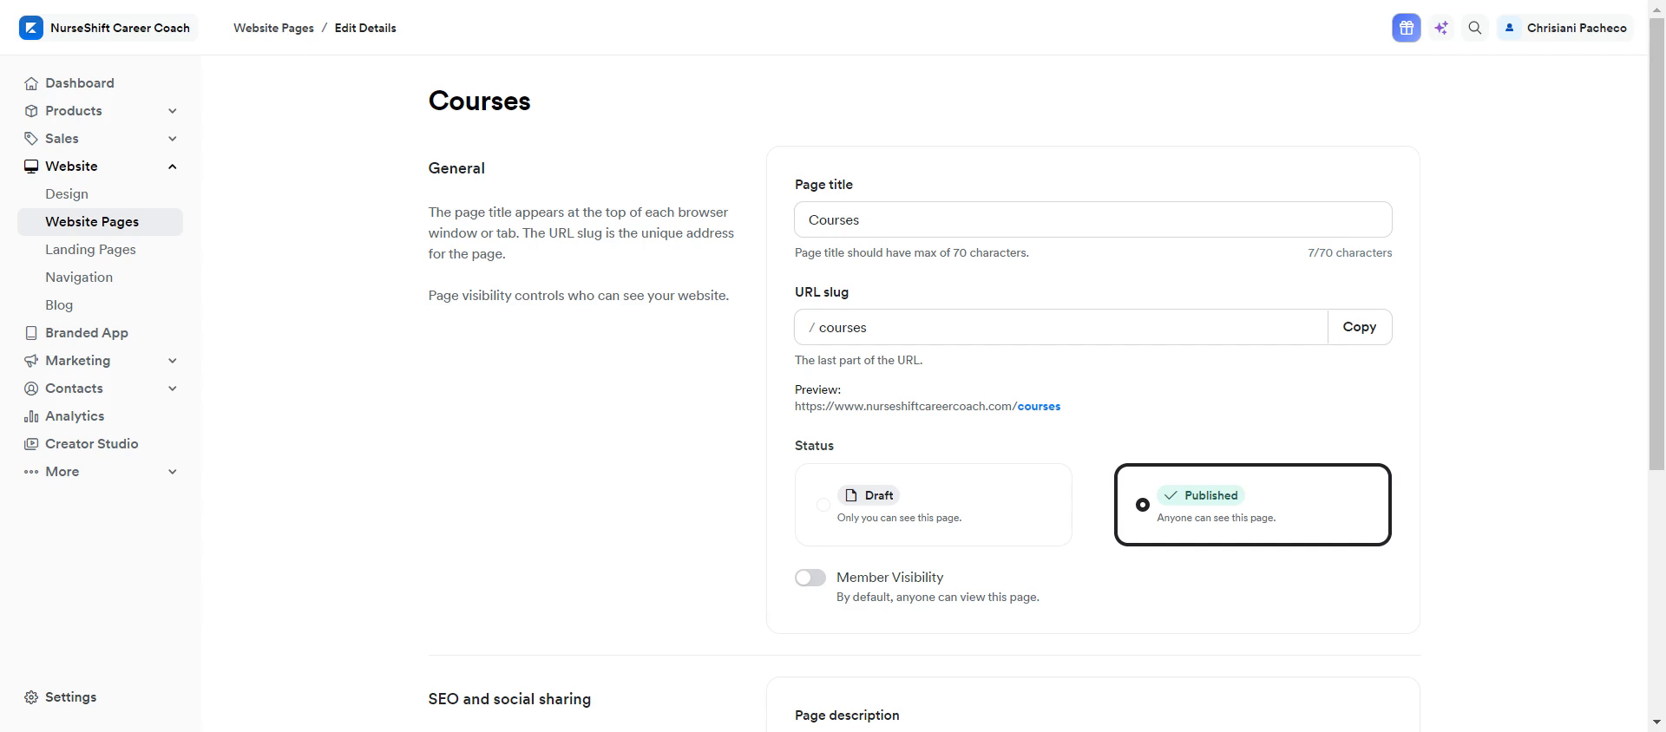
mouse_move(272, 93)
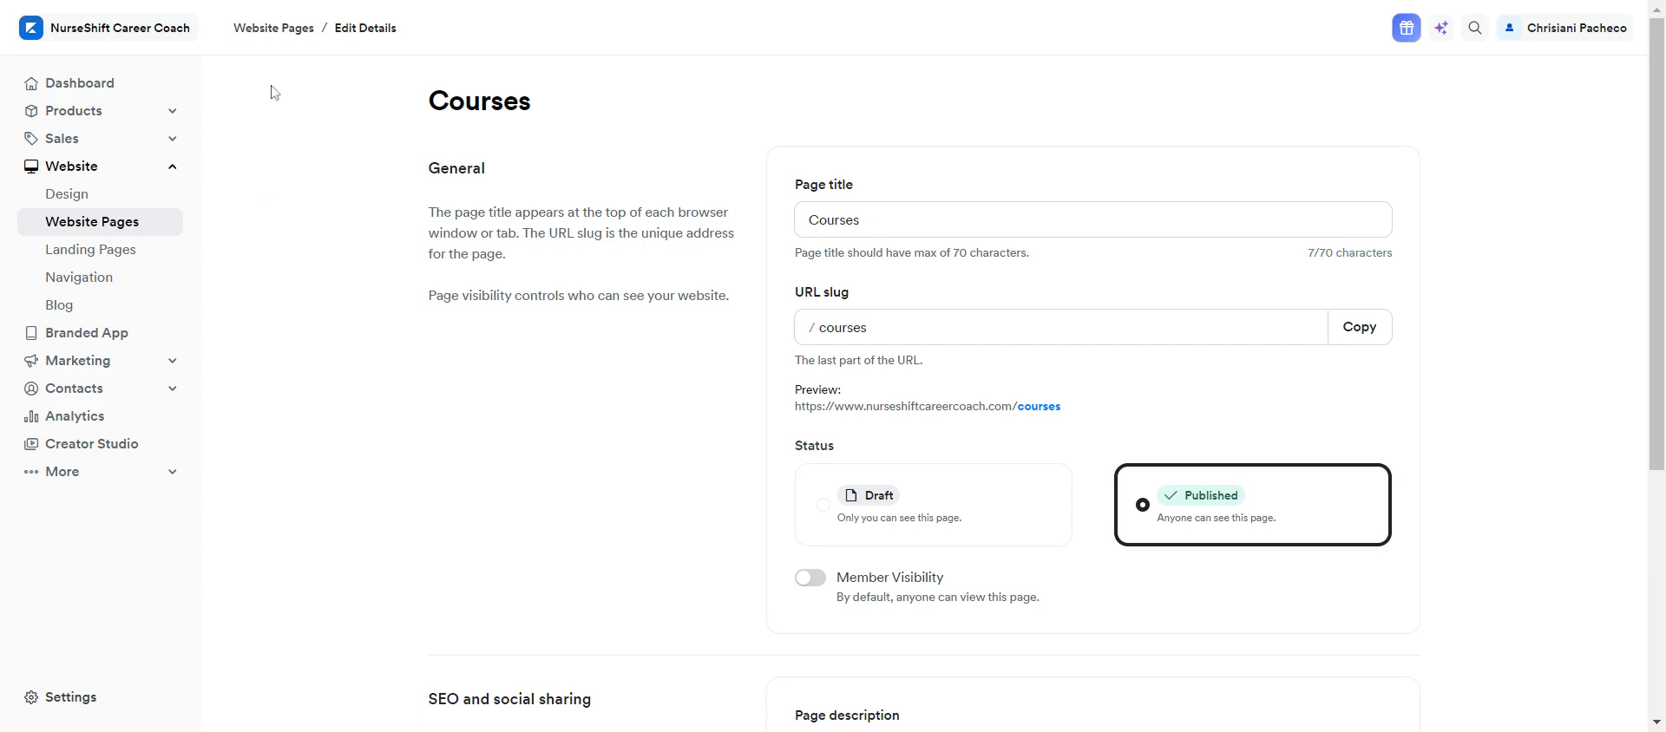
mouse_move(352, 88)
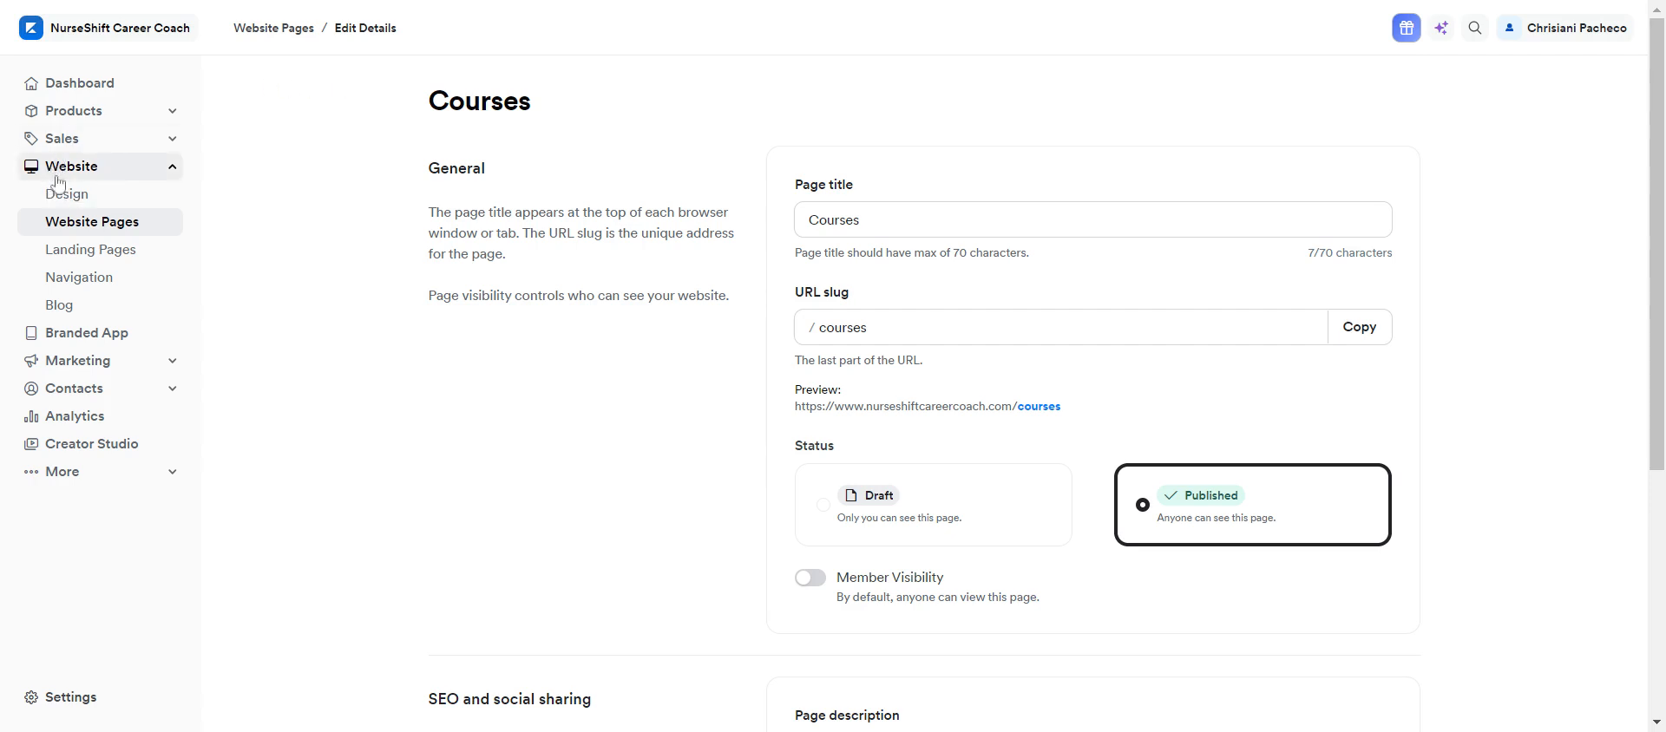
mouse_move(77, 277)
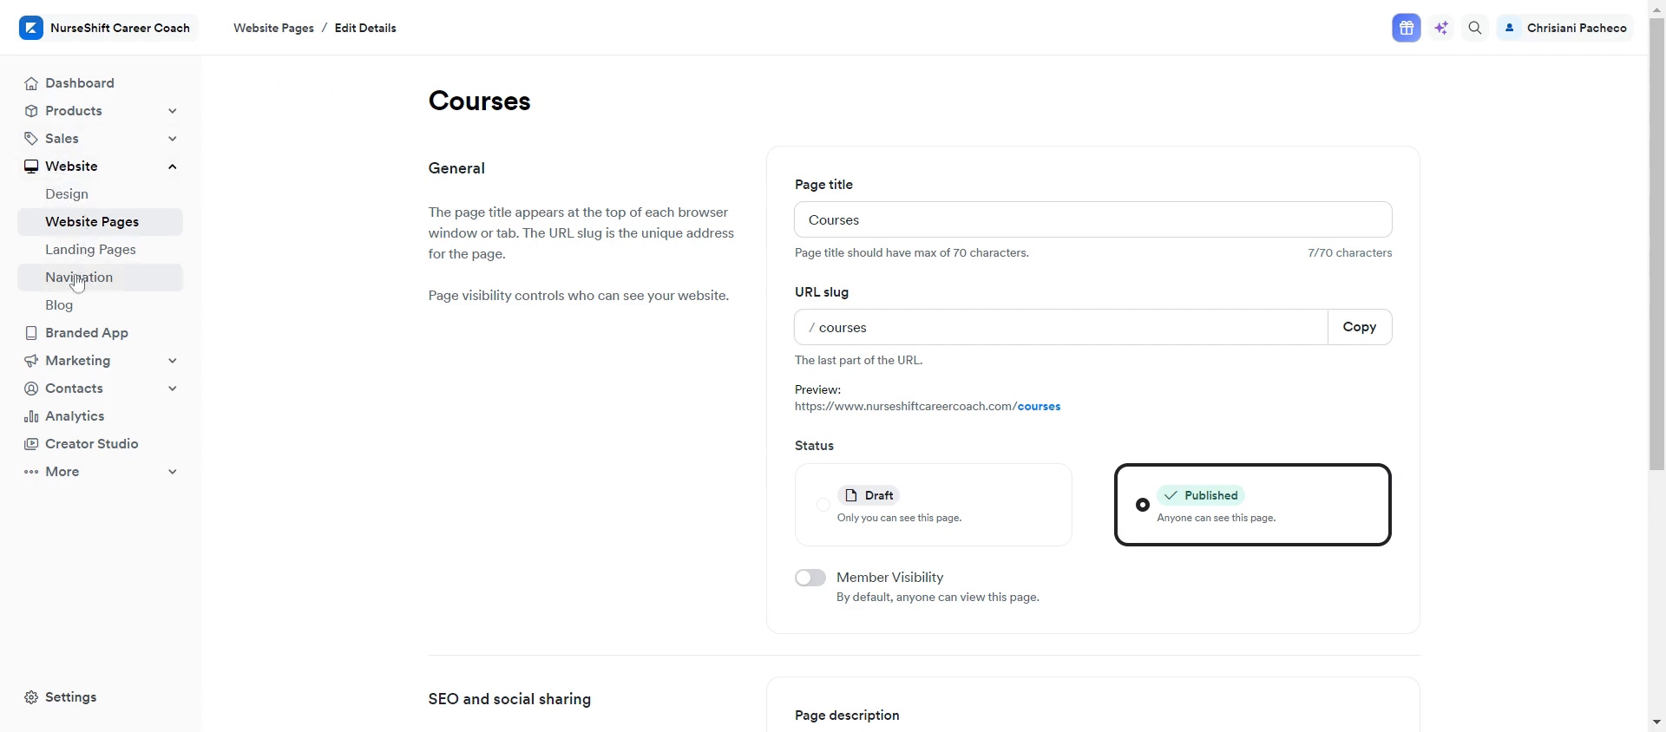
mouse_move(67, 306)
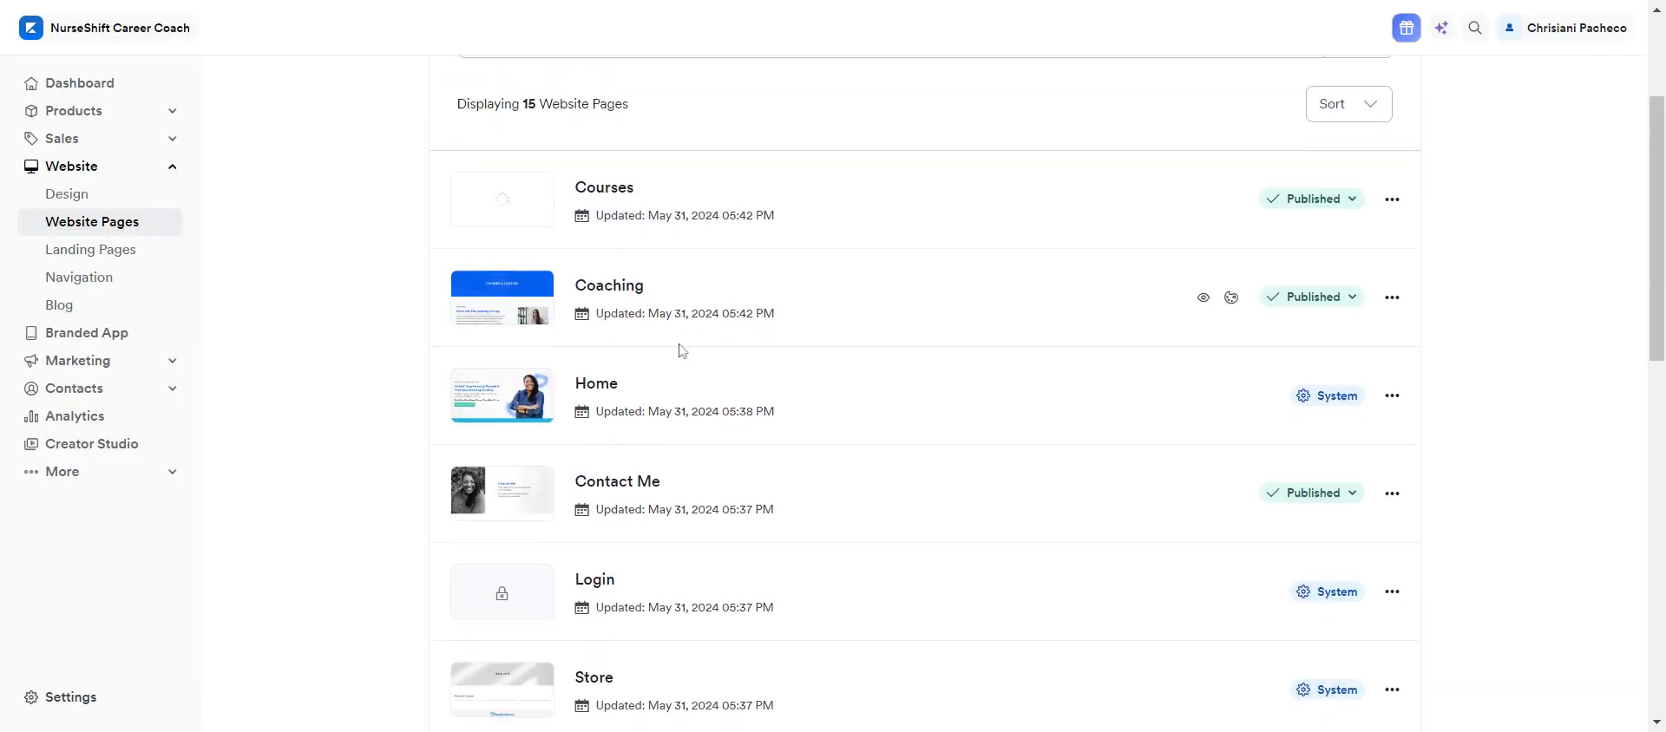
Scroll the Website Pages list and open the Courses row's actions menu.
scroll(down, 3)
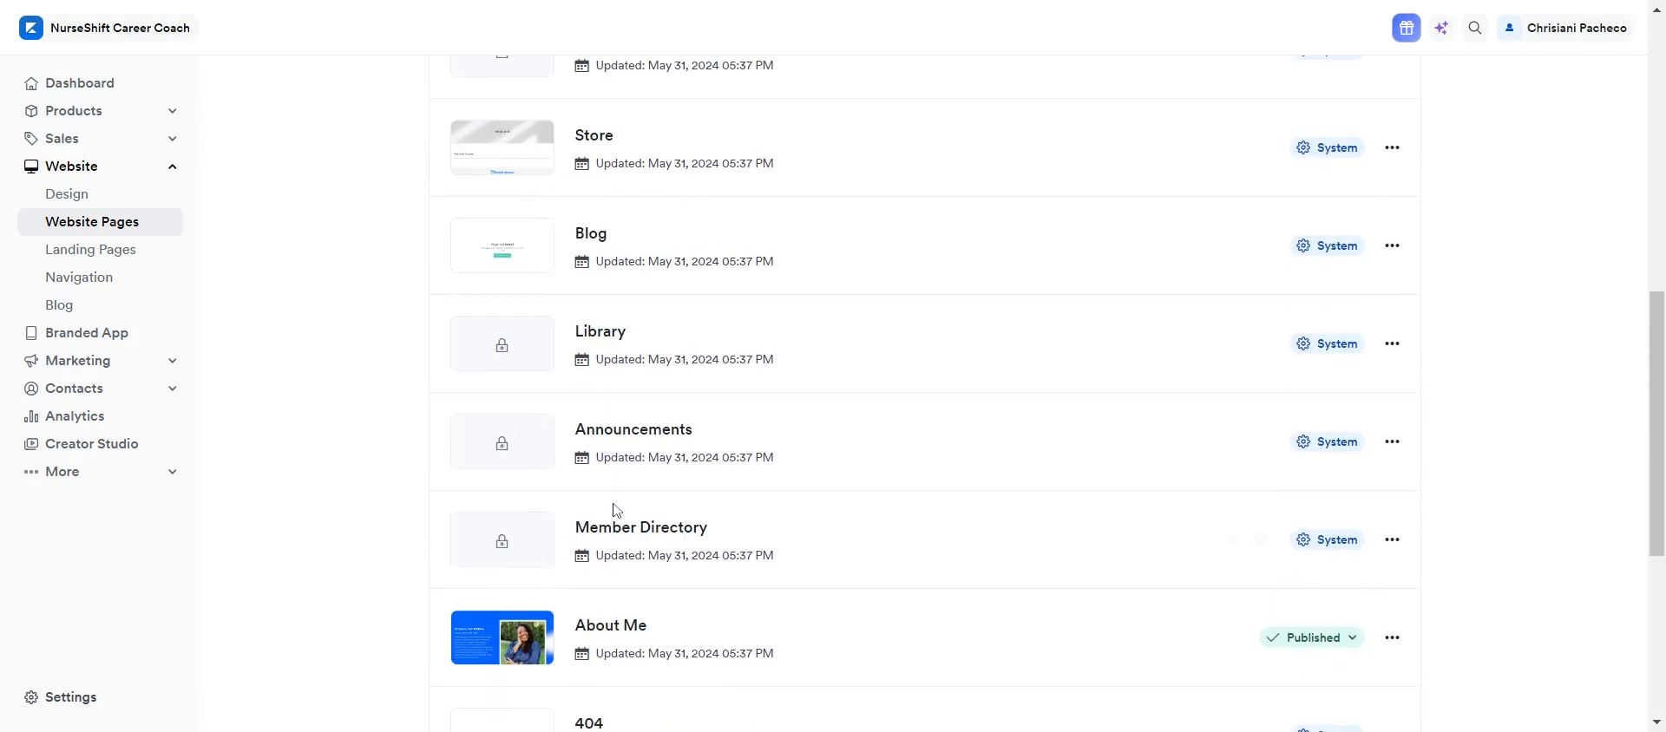
scroll(up, 3)
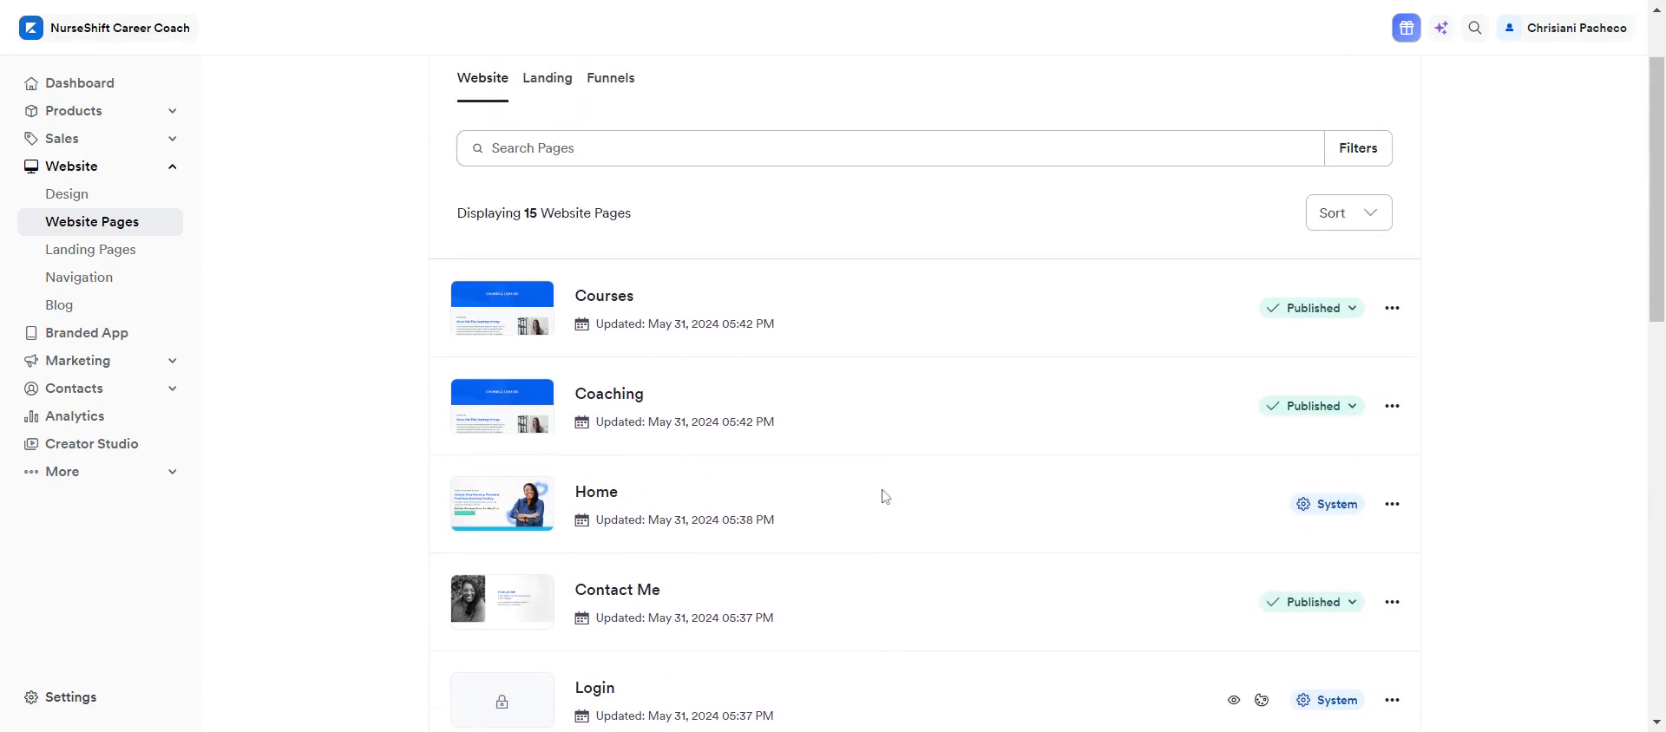
mouse_move(1392, 312)
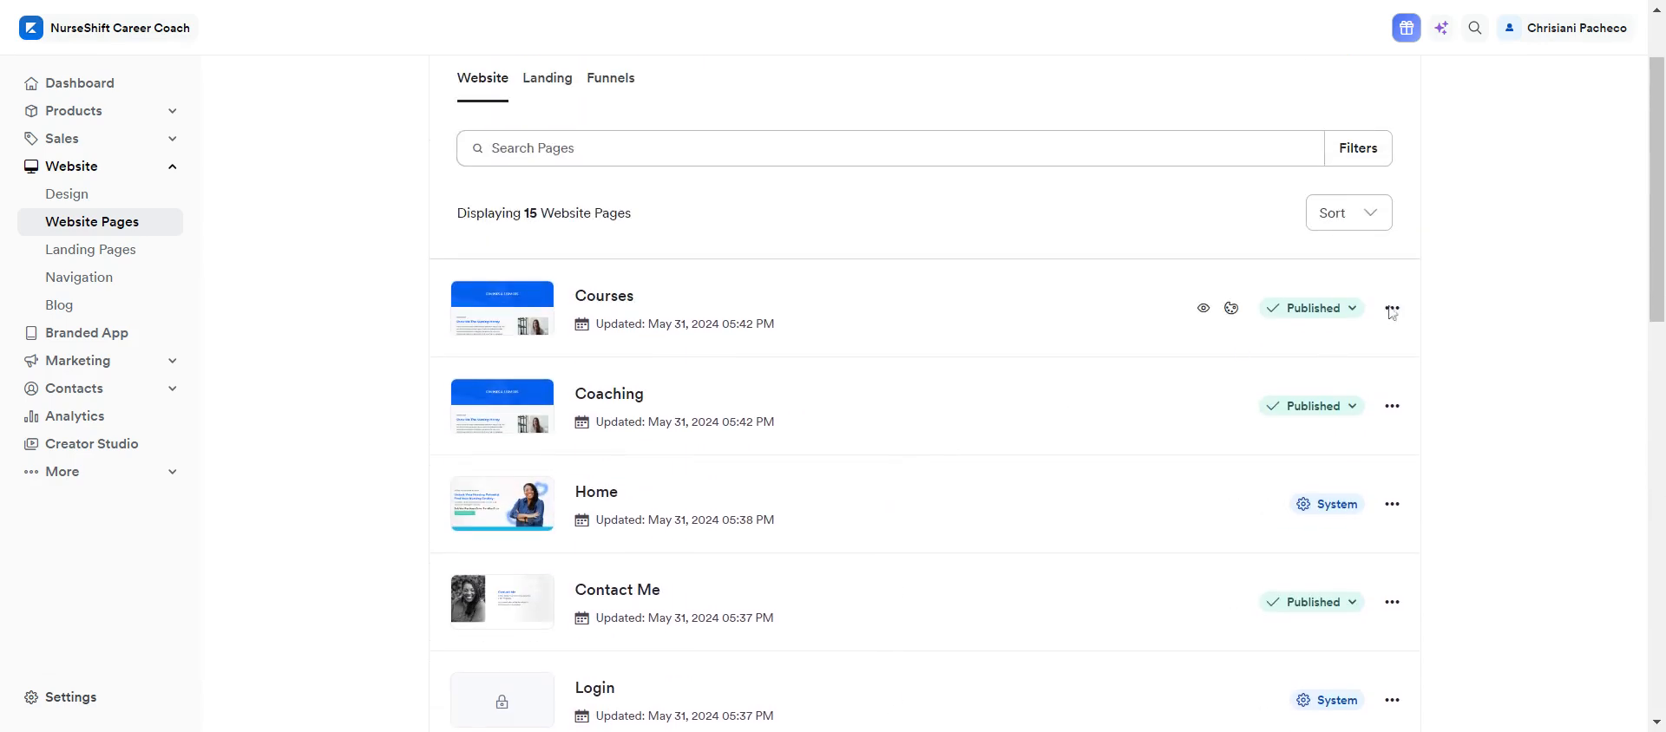
click(1392, 308)
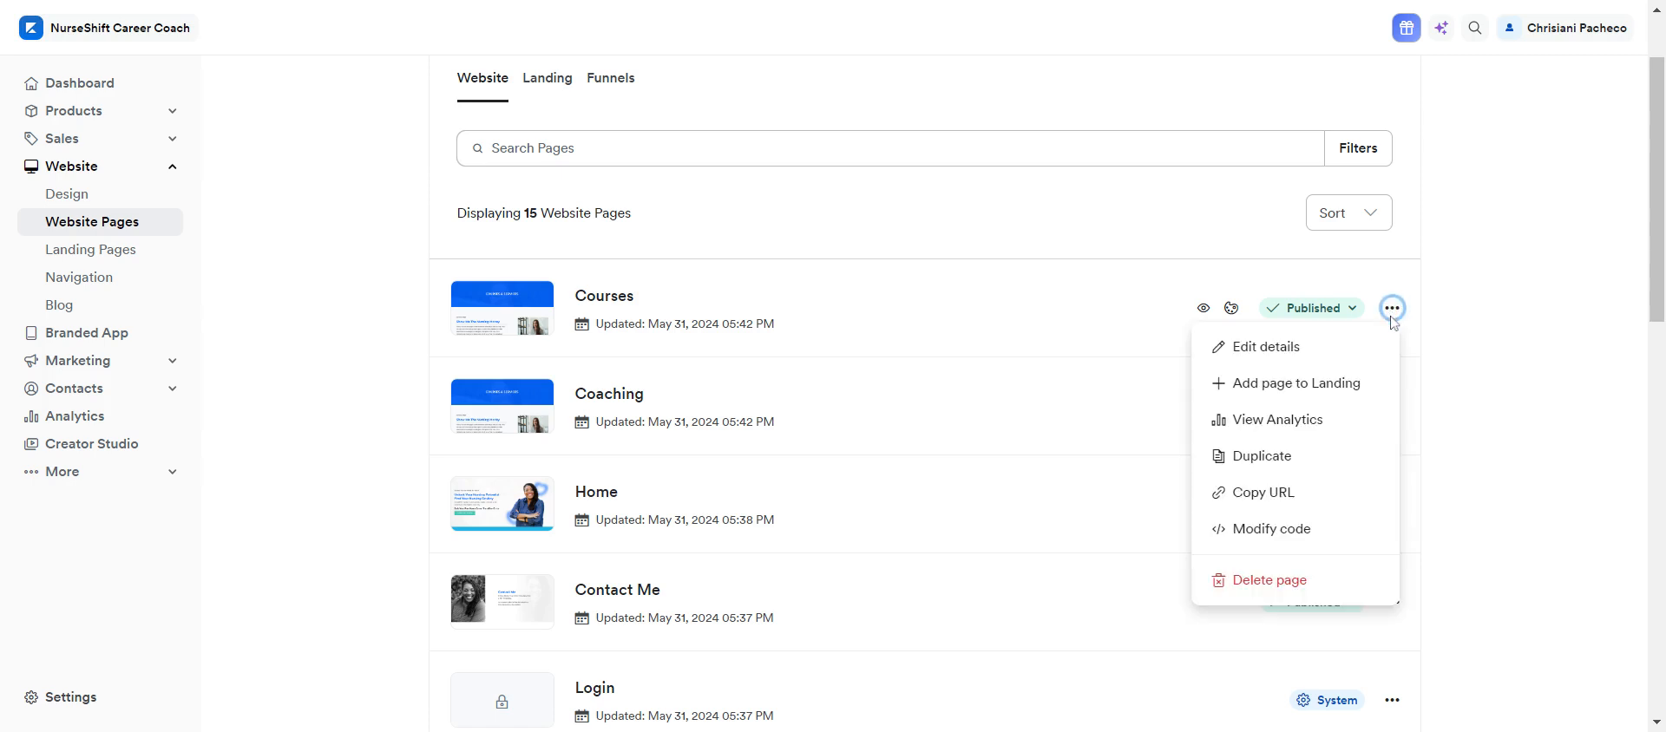
mouse_move(1263, 346)
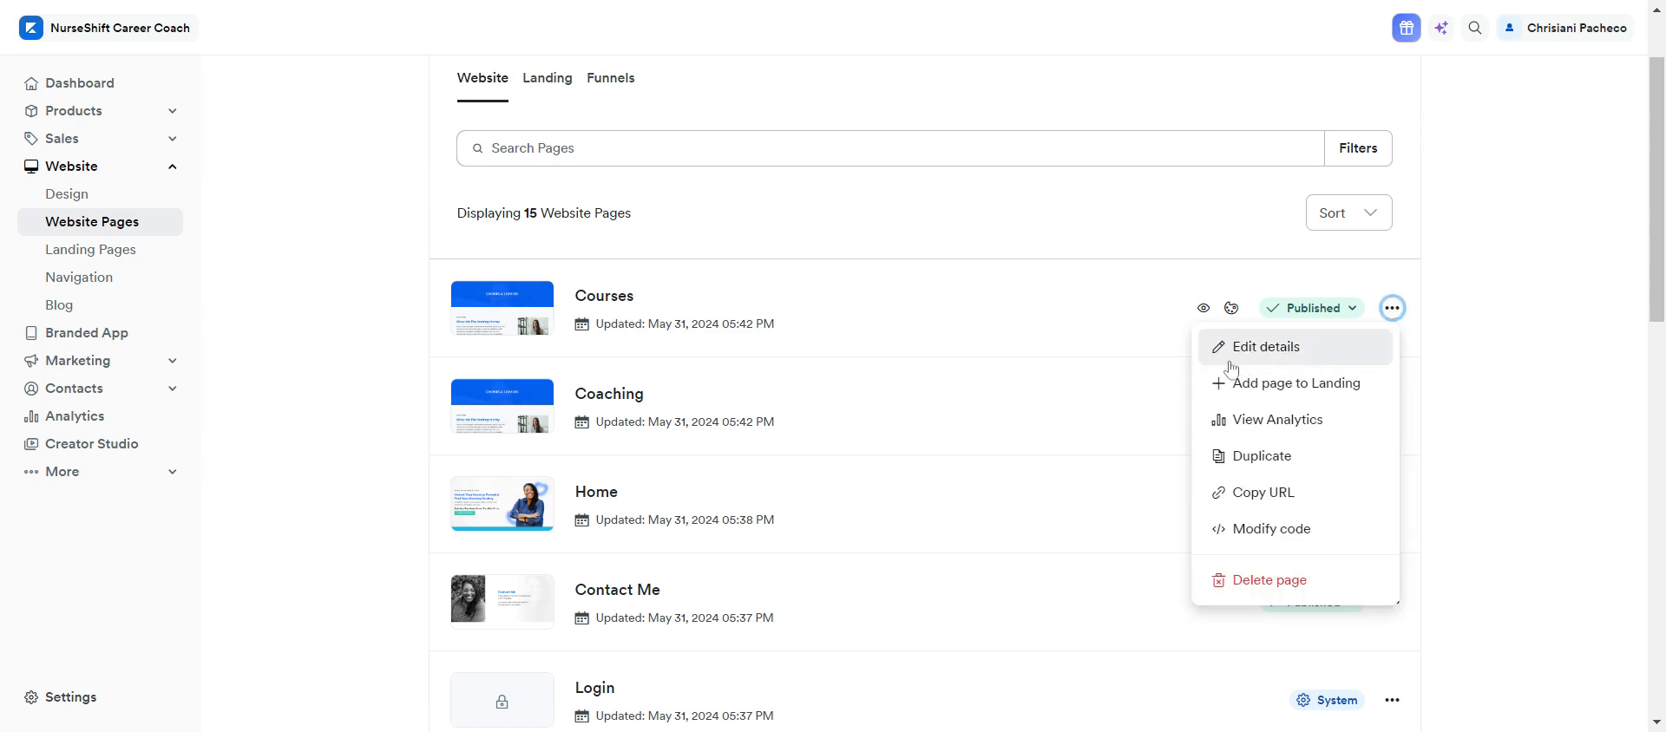
mouse_move(1231, 358)
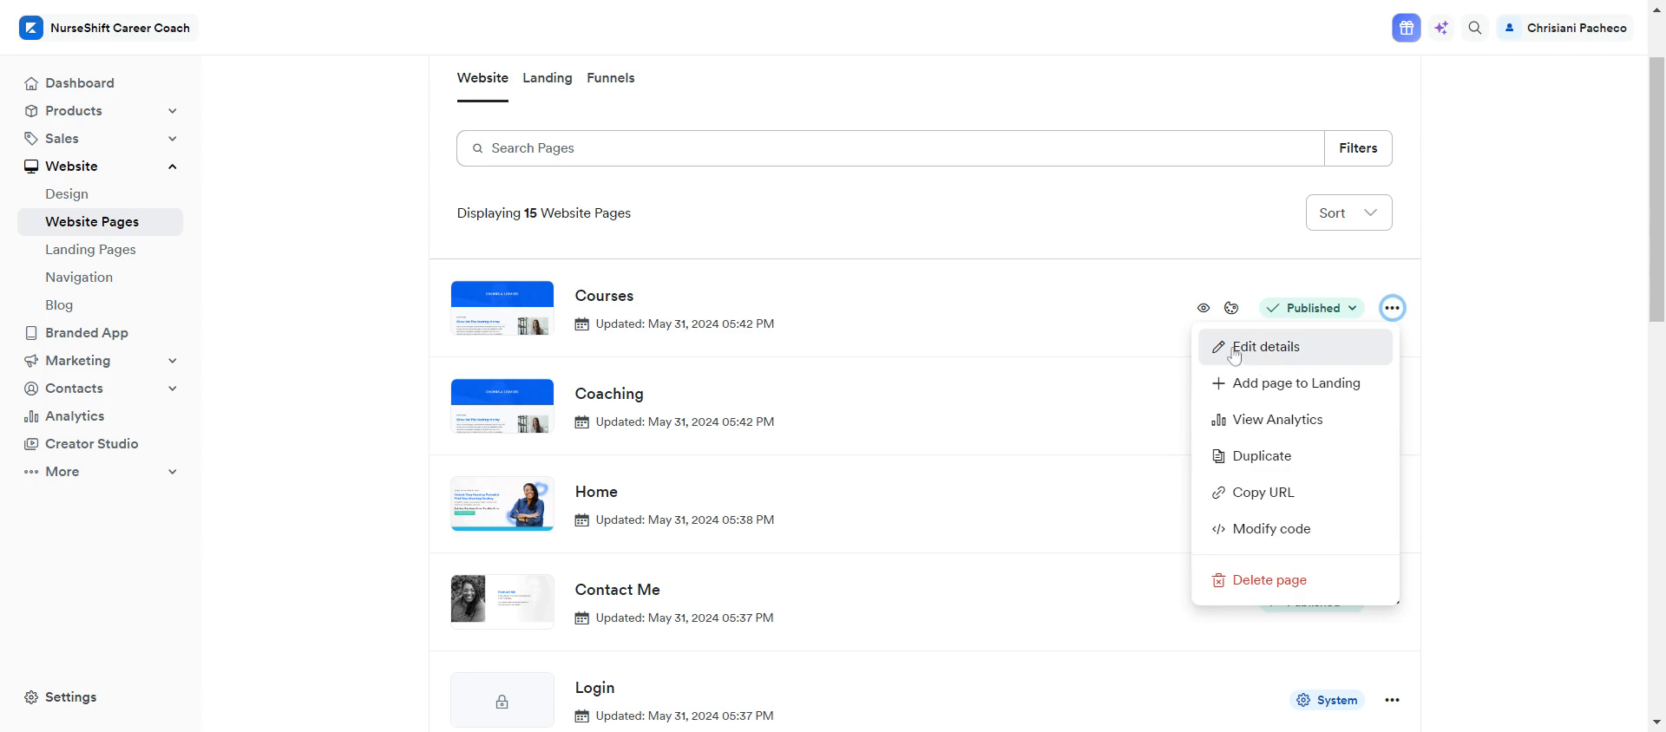
Open the Courses page details and change the title to 'Services' and slug to 'services-'.
click(1263, 346)
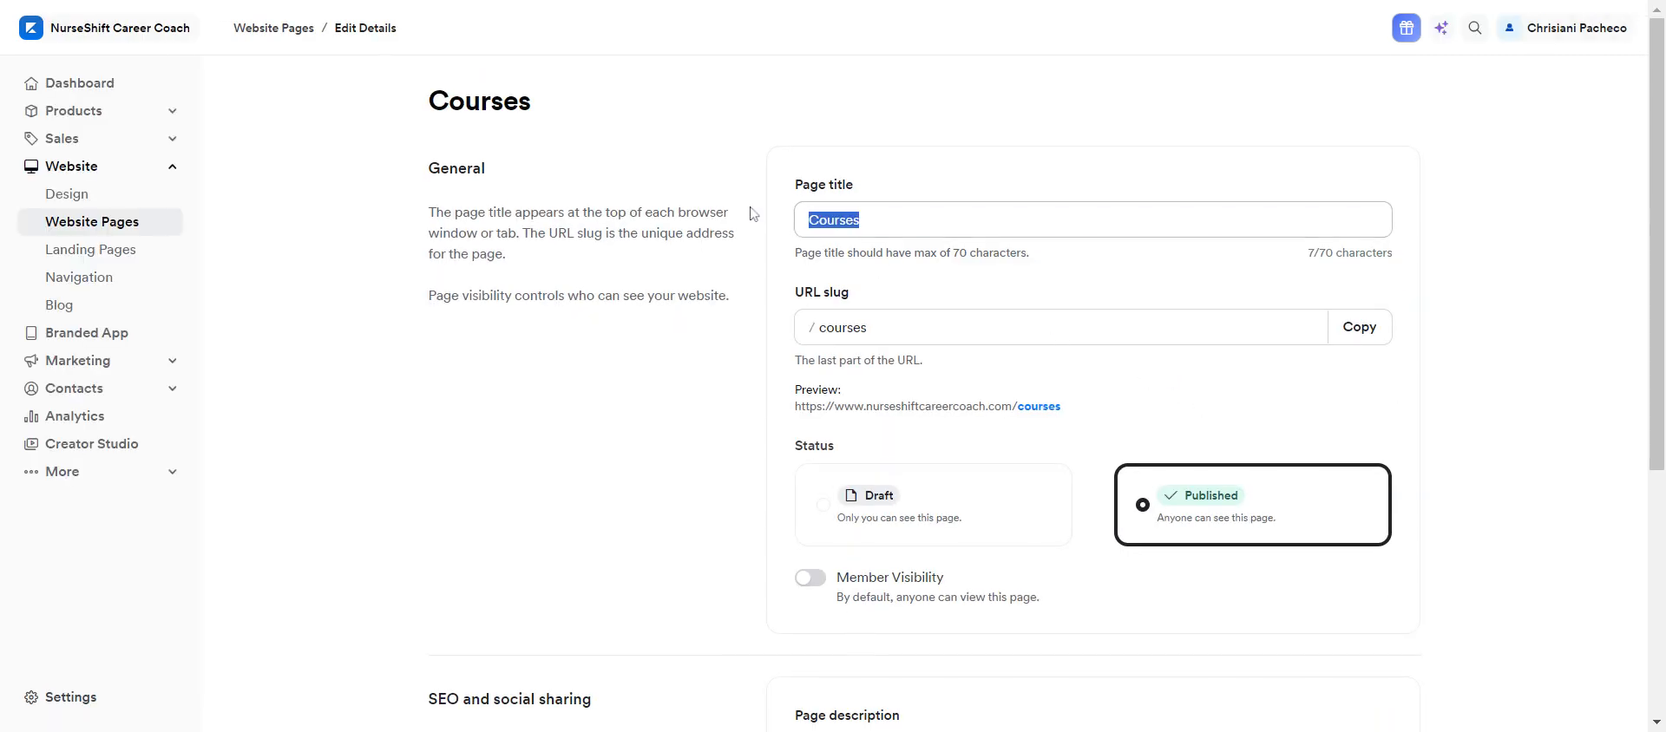
click(1092, 219)
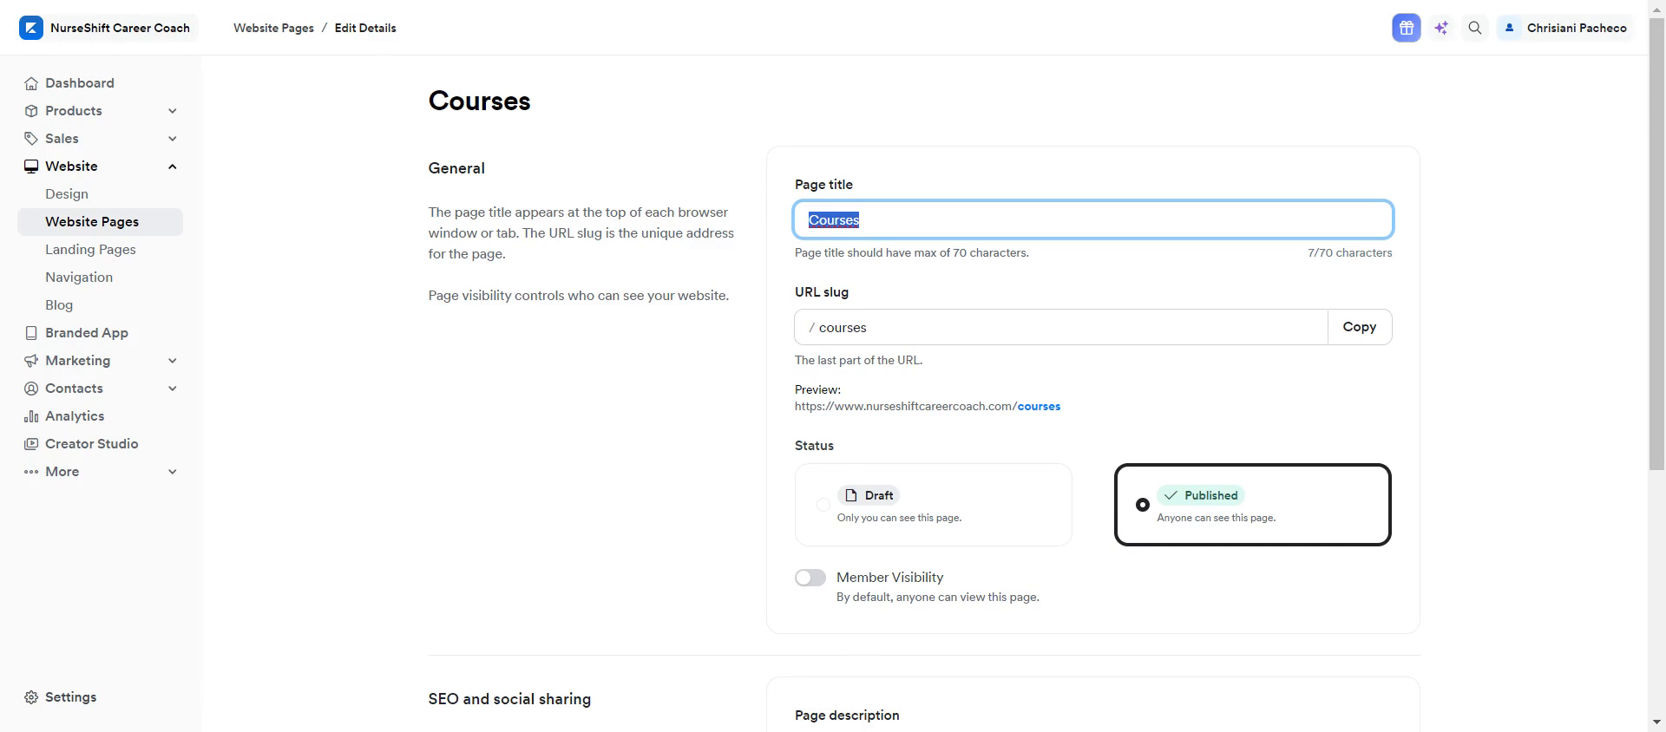
text(Services)
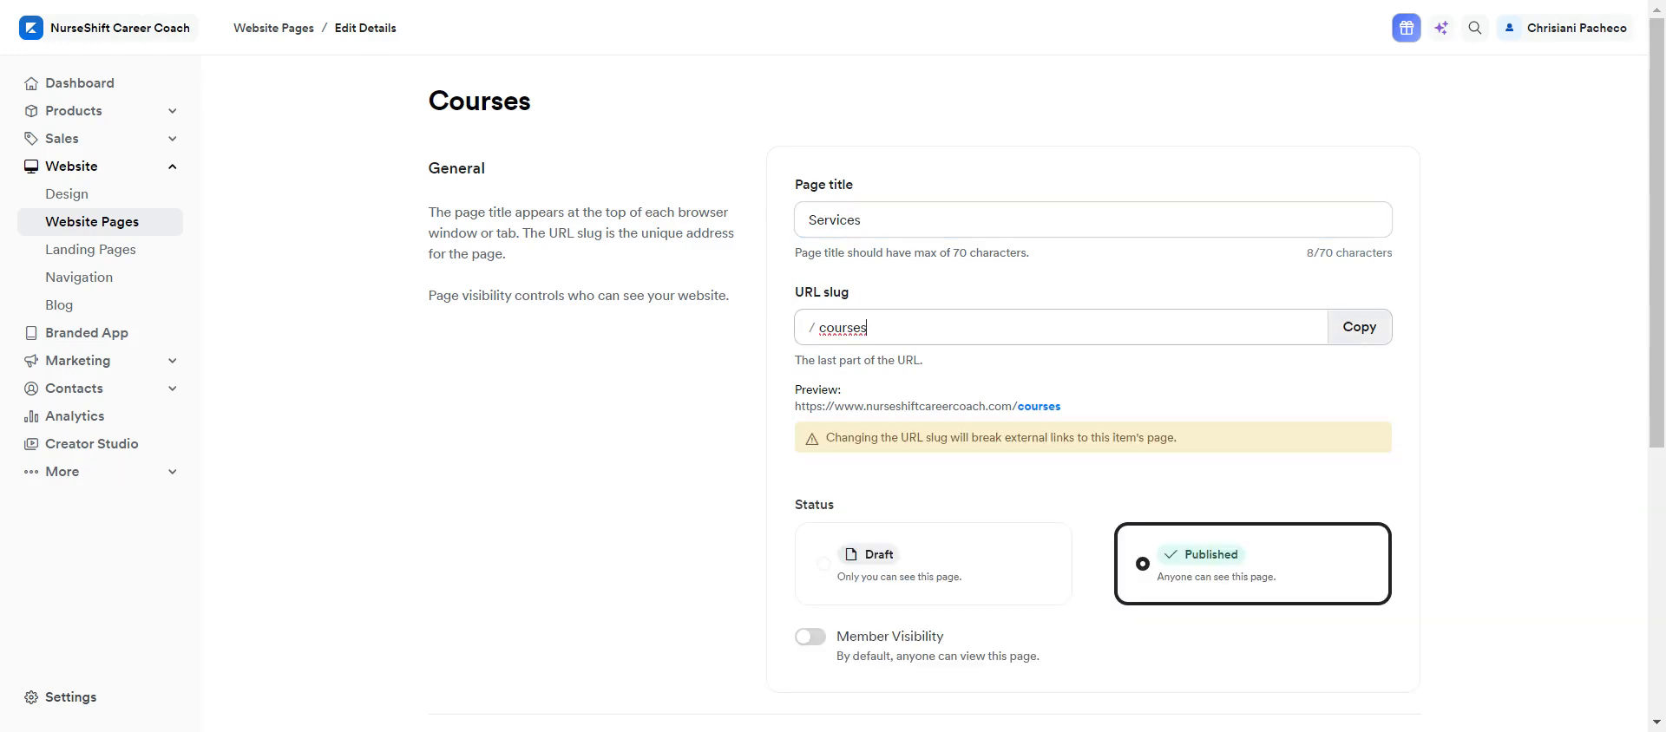
double_click(842, 326)
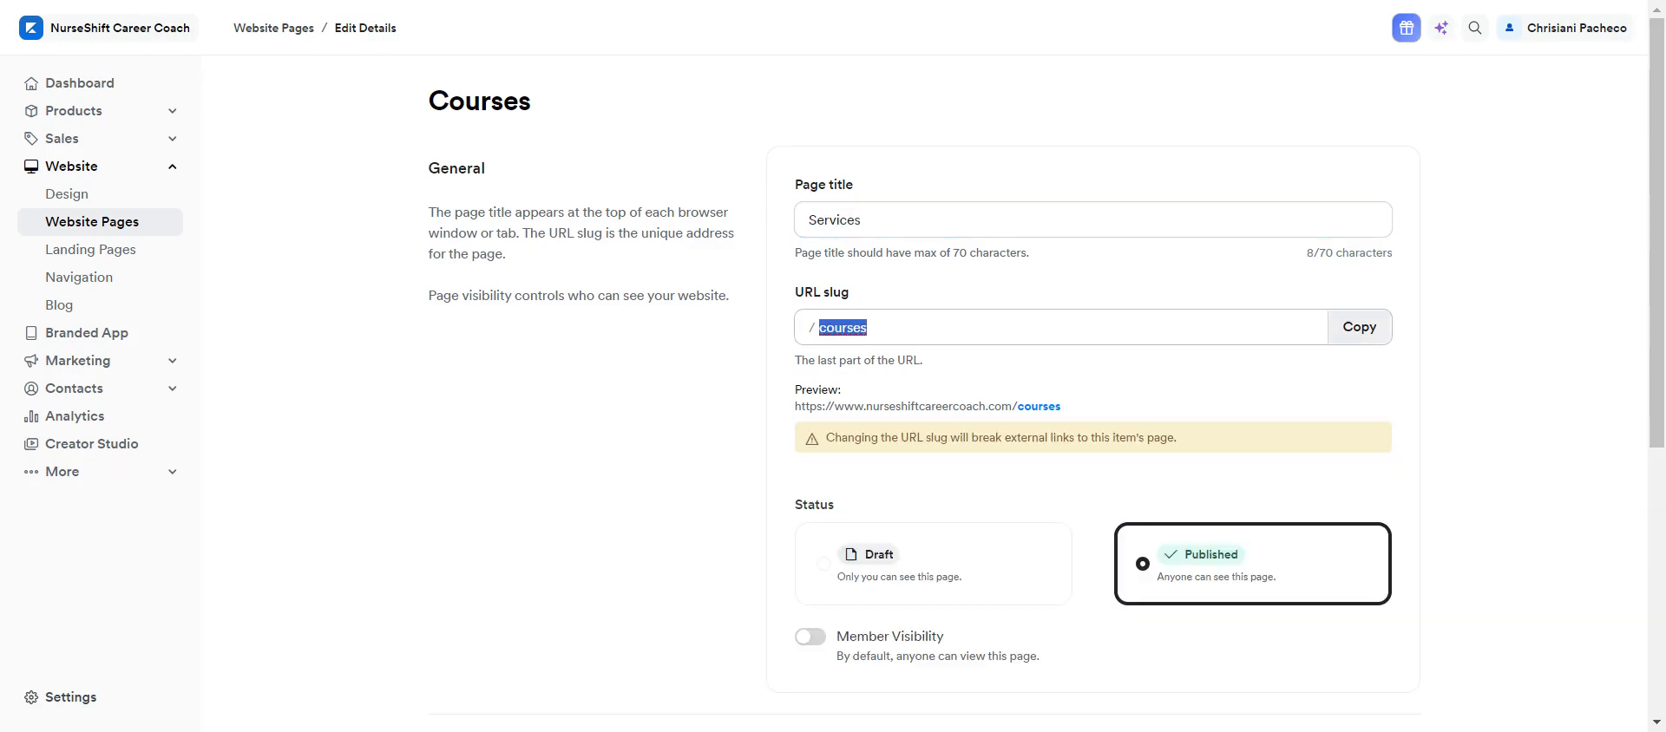
text(services)
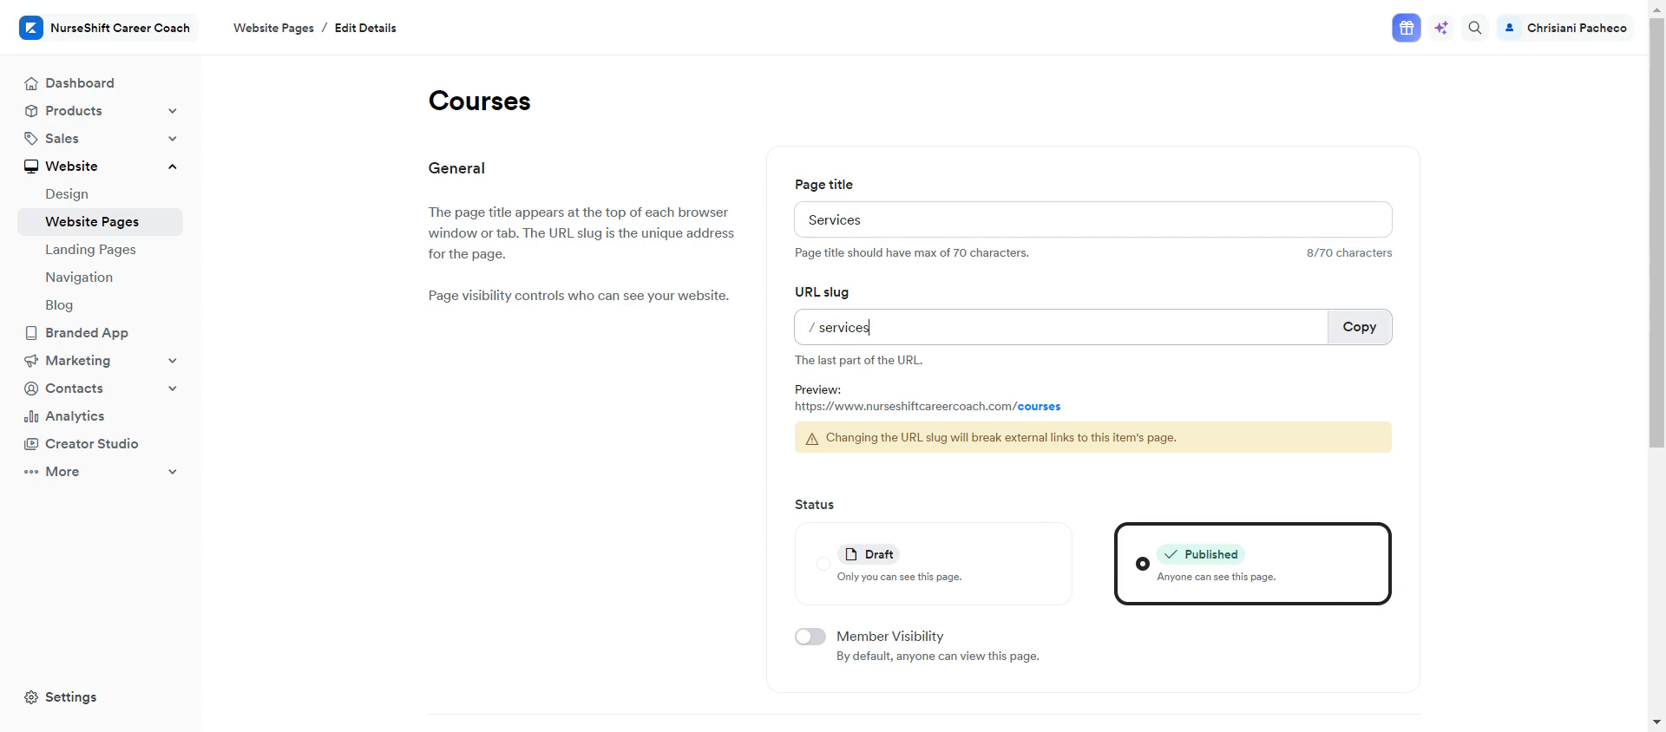
text(-)
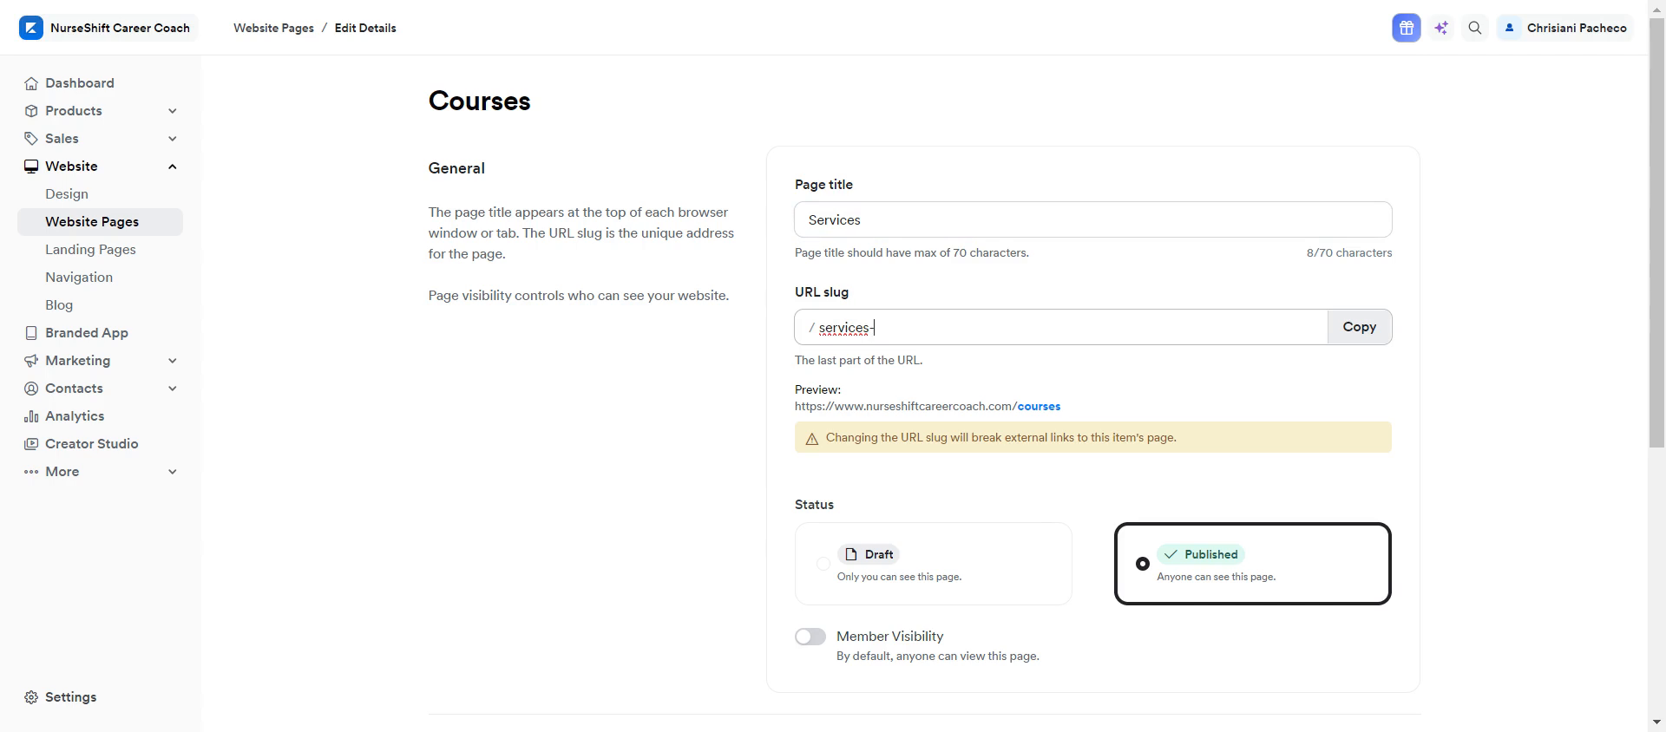
Revert the slug back to 'courses' and start retyping the Courses title.
text(course)
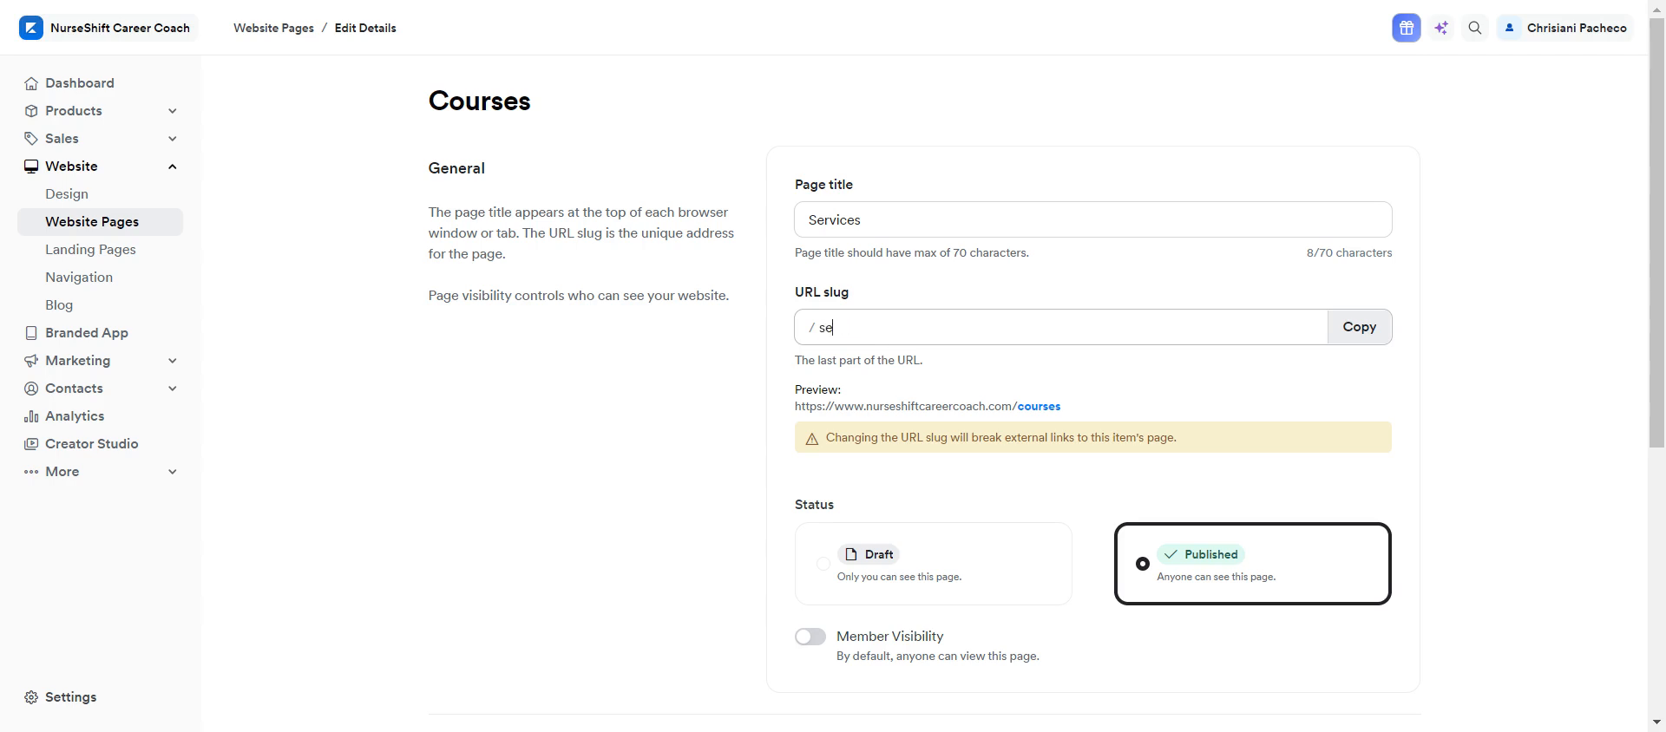
text(c)
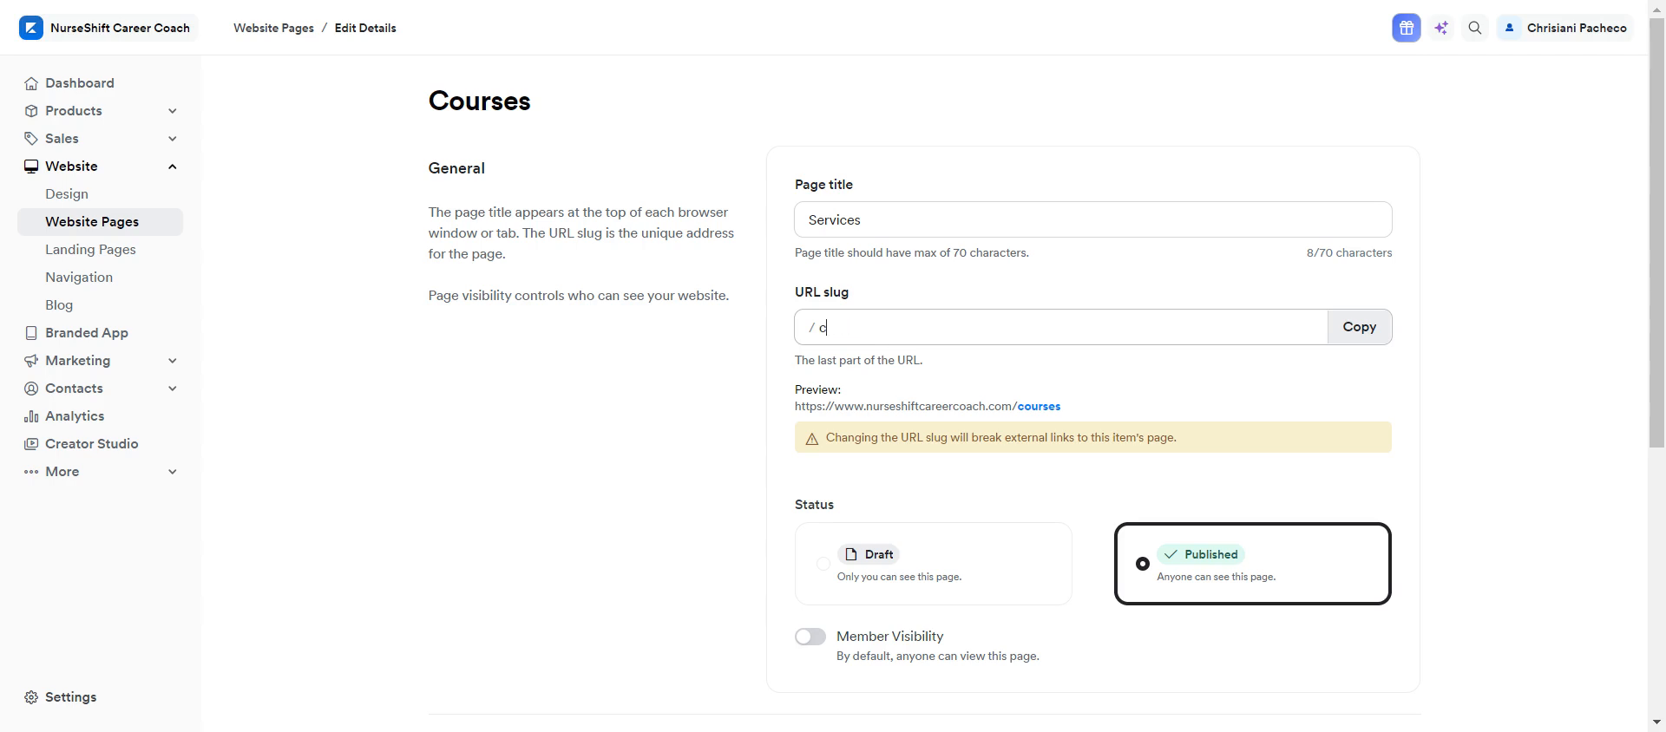
text(ourses)
click(1093, 220)
text(Cour)
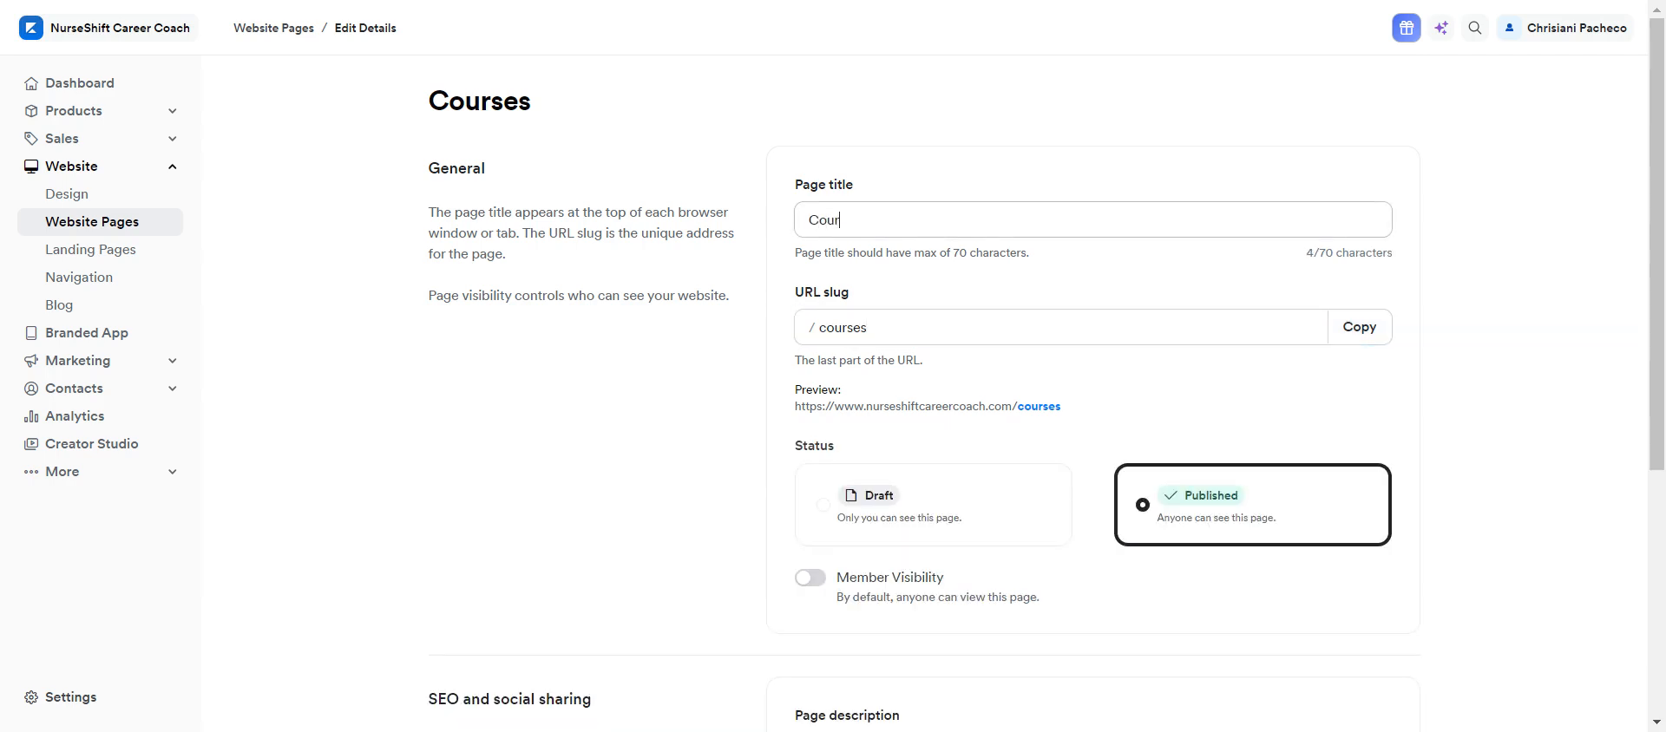
Scroll through the Courses Edit Details page to reach the Save button.
scroll(down, 3)
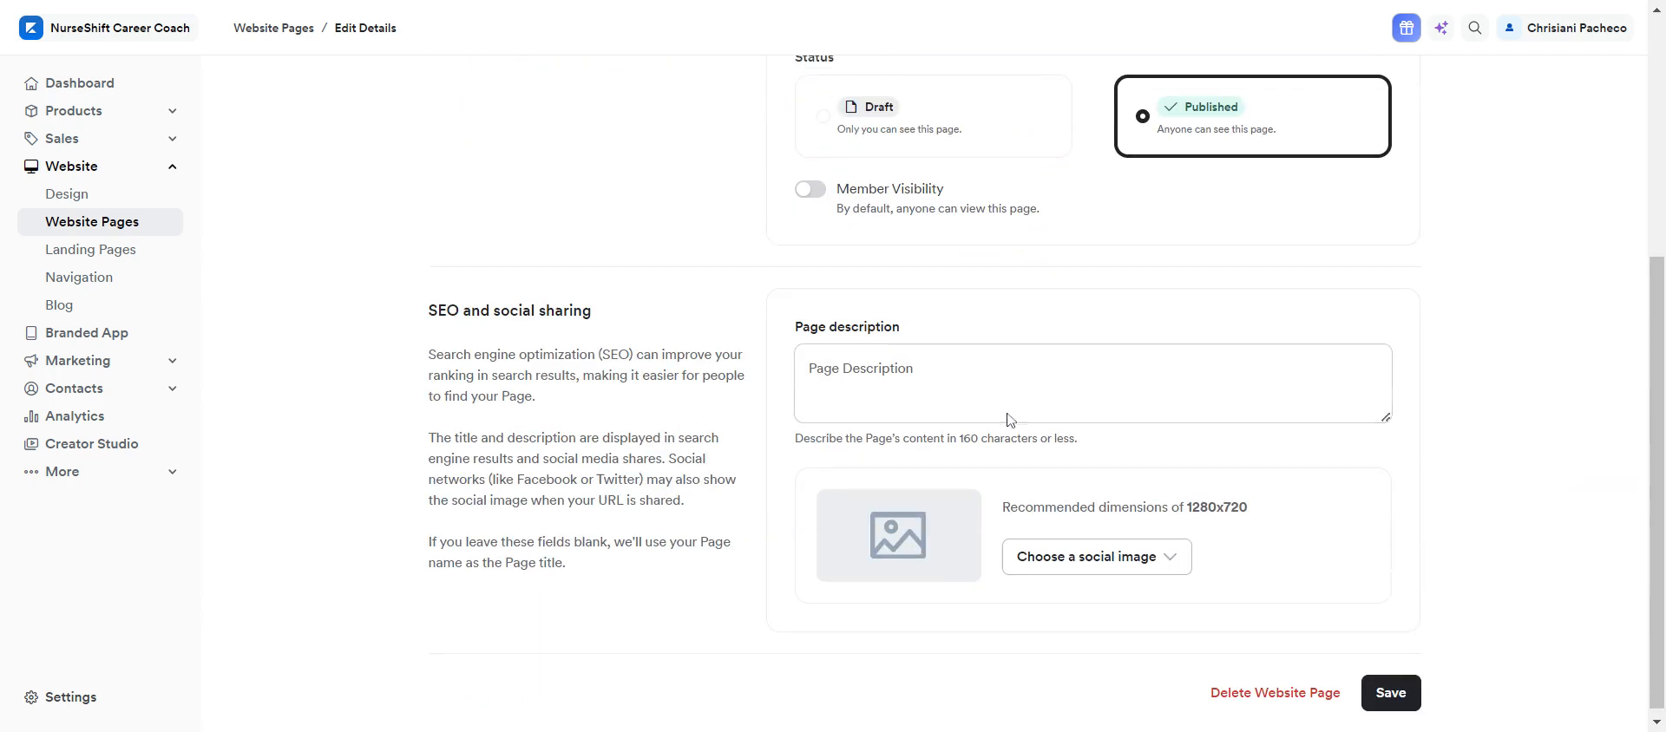
scroll(up, 3)
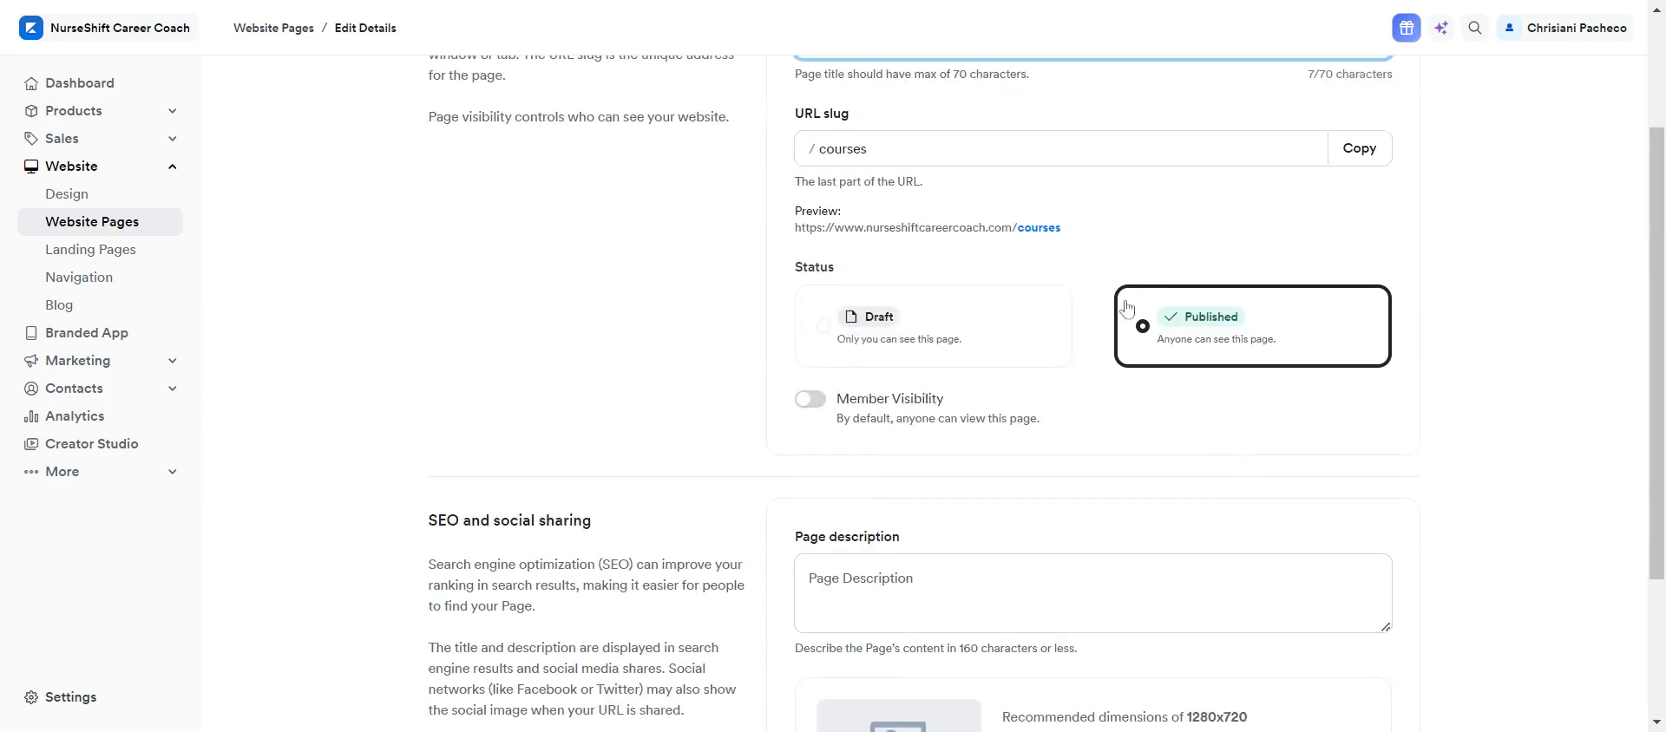
scroll(down, 3)
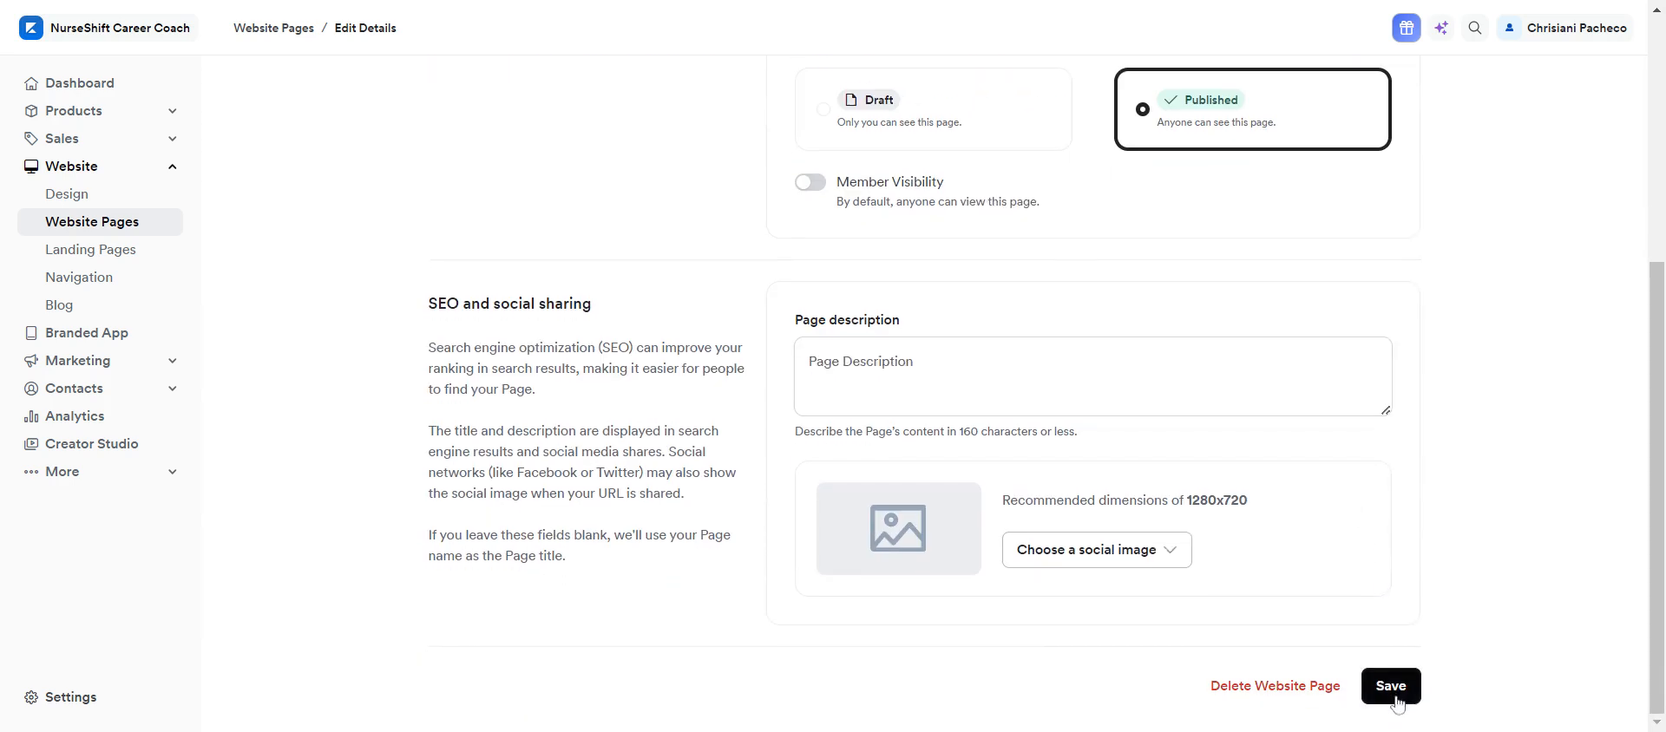
scroll(up, 3)
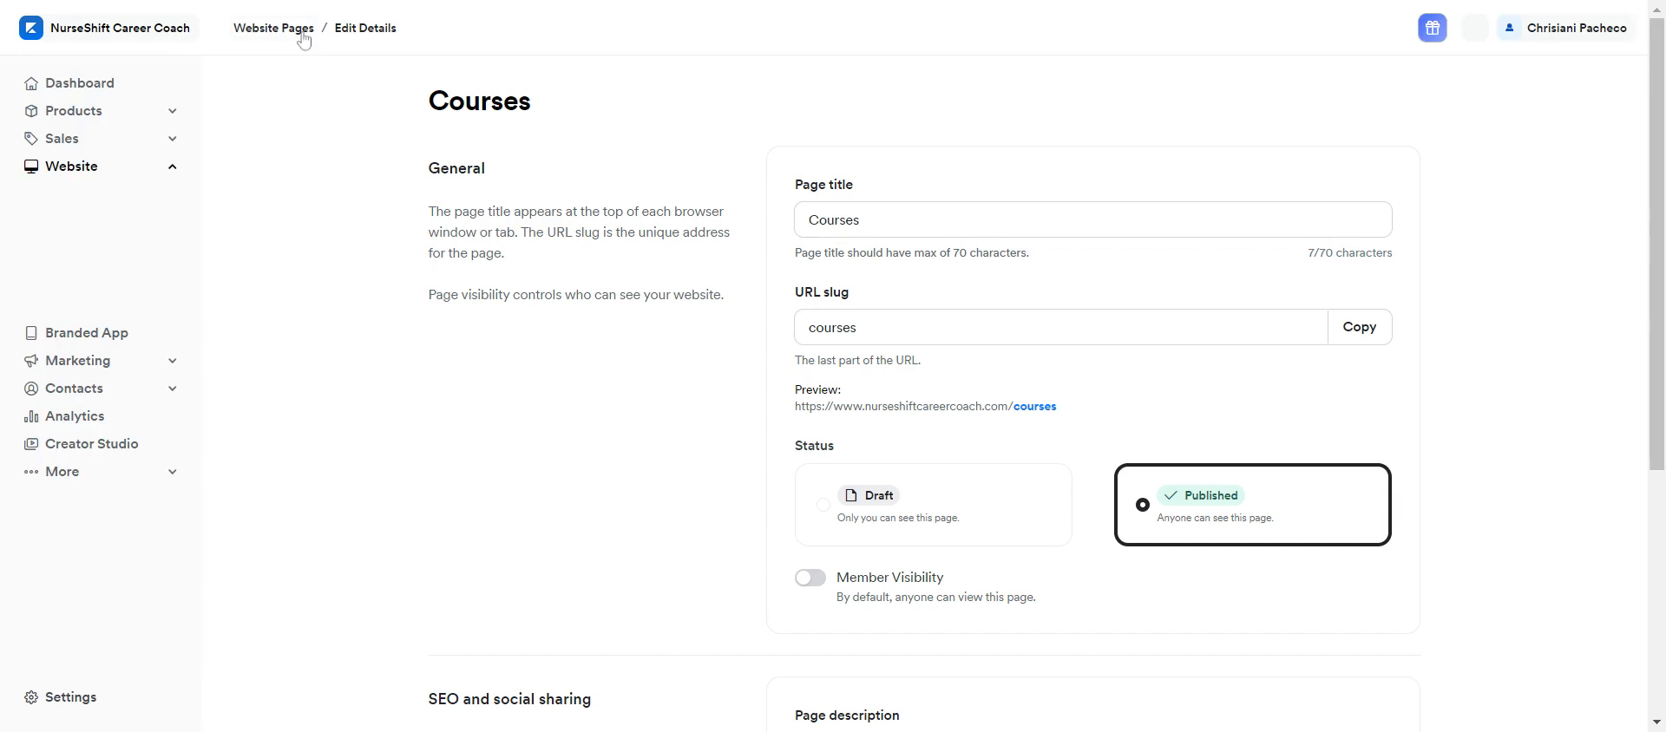
Return to Website Pages and duplicate the Courses page as 'Courses Copy 1'.
click(273, 28)
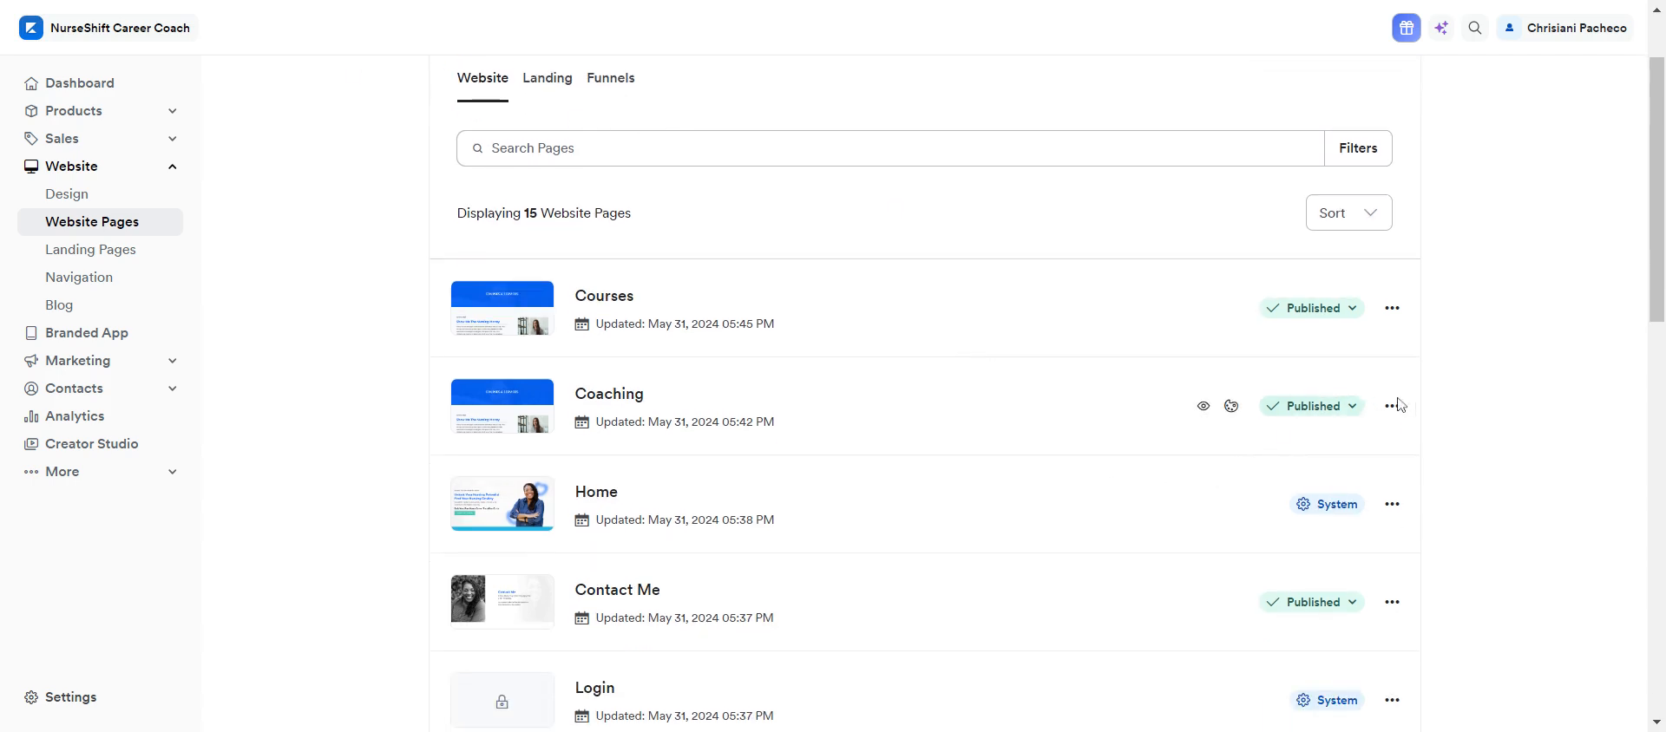
click(1392, 406)
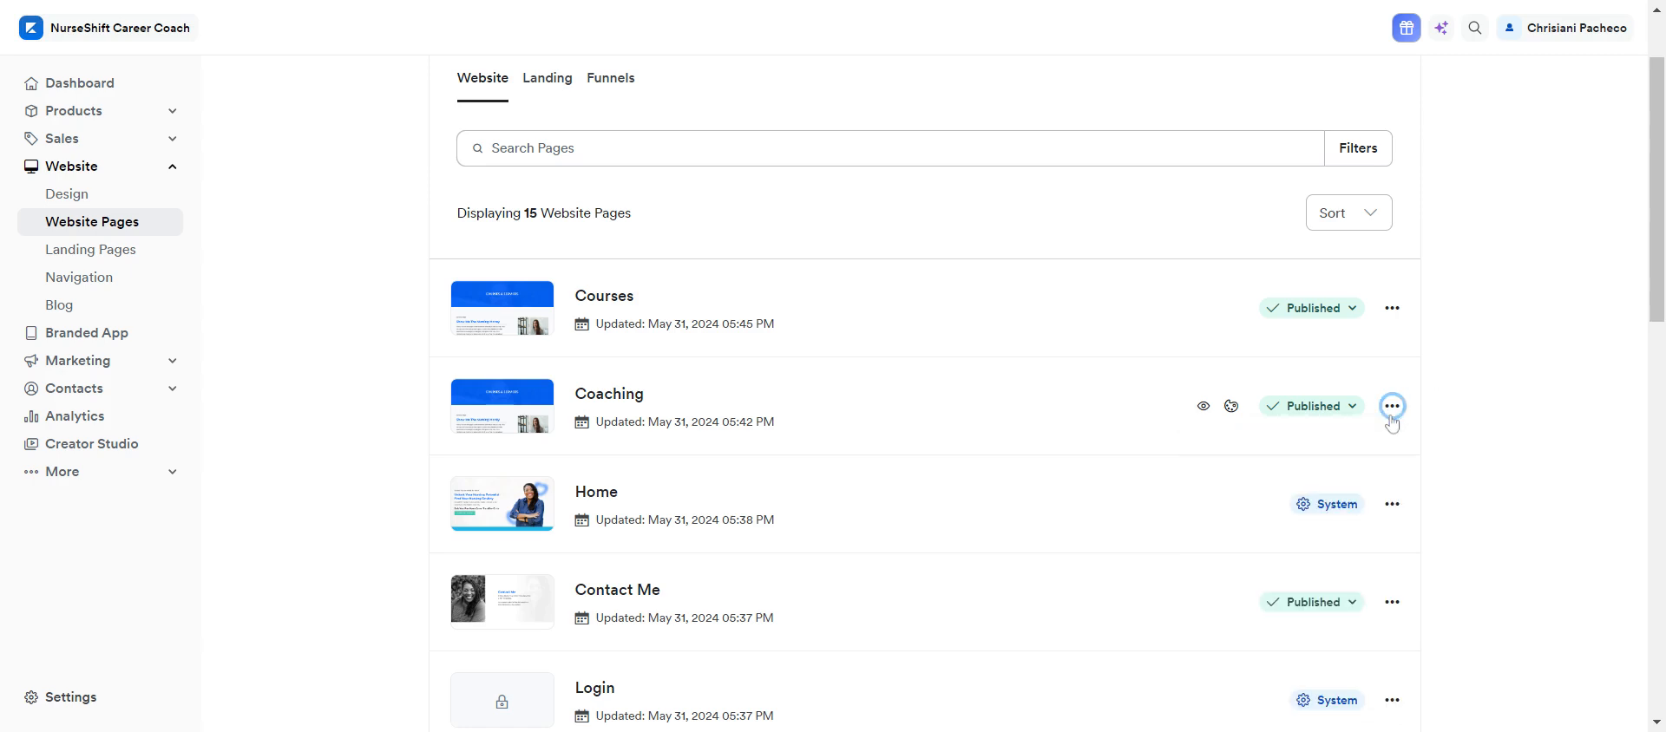
click(1392, 308)
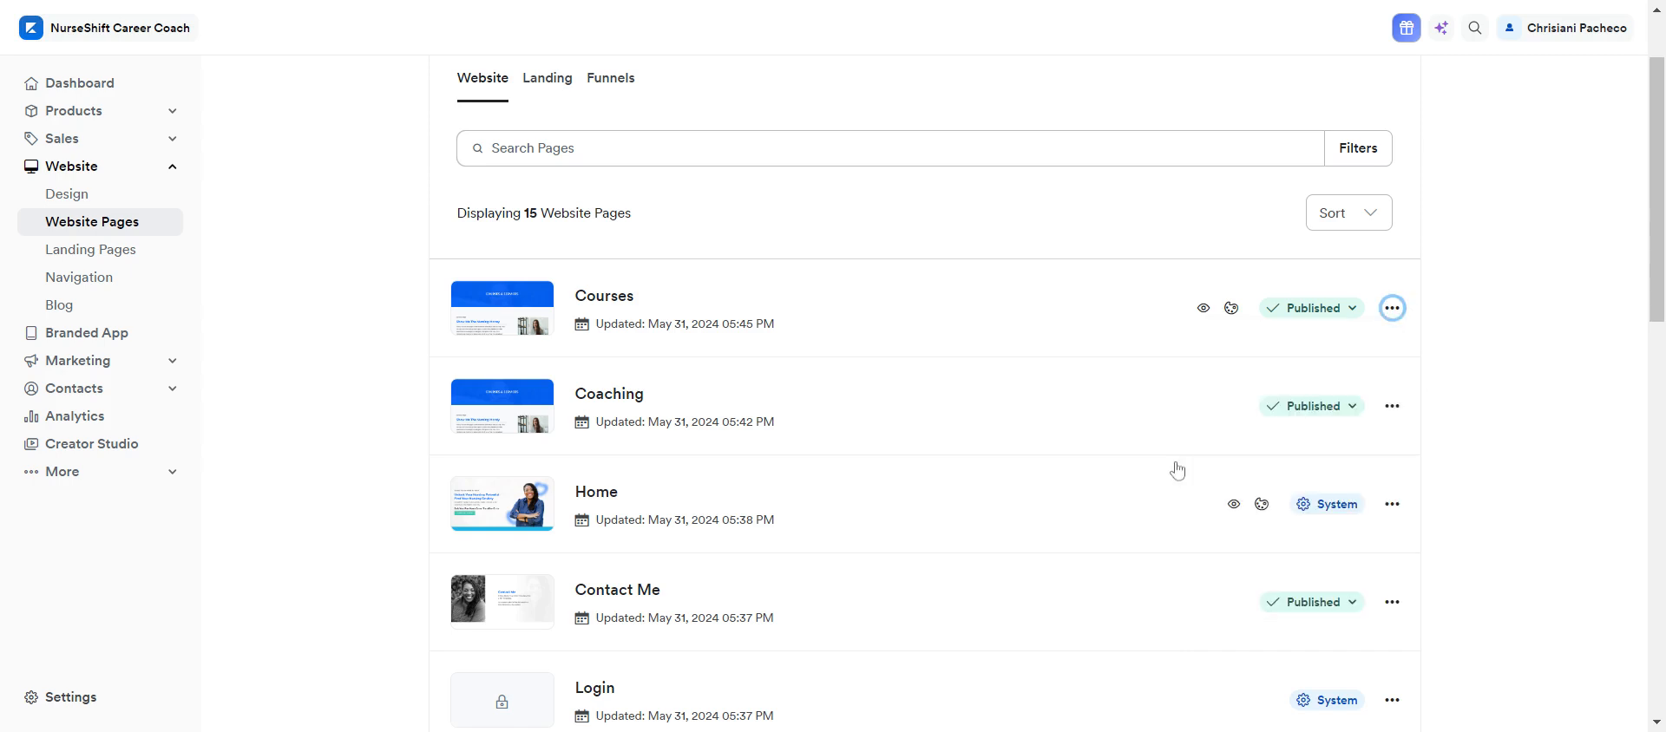
mouse_move(1177, 471)
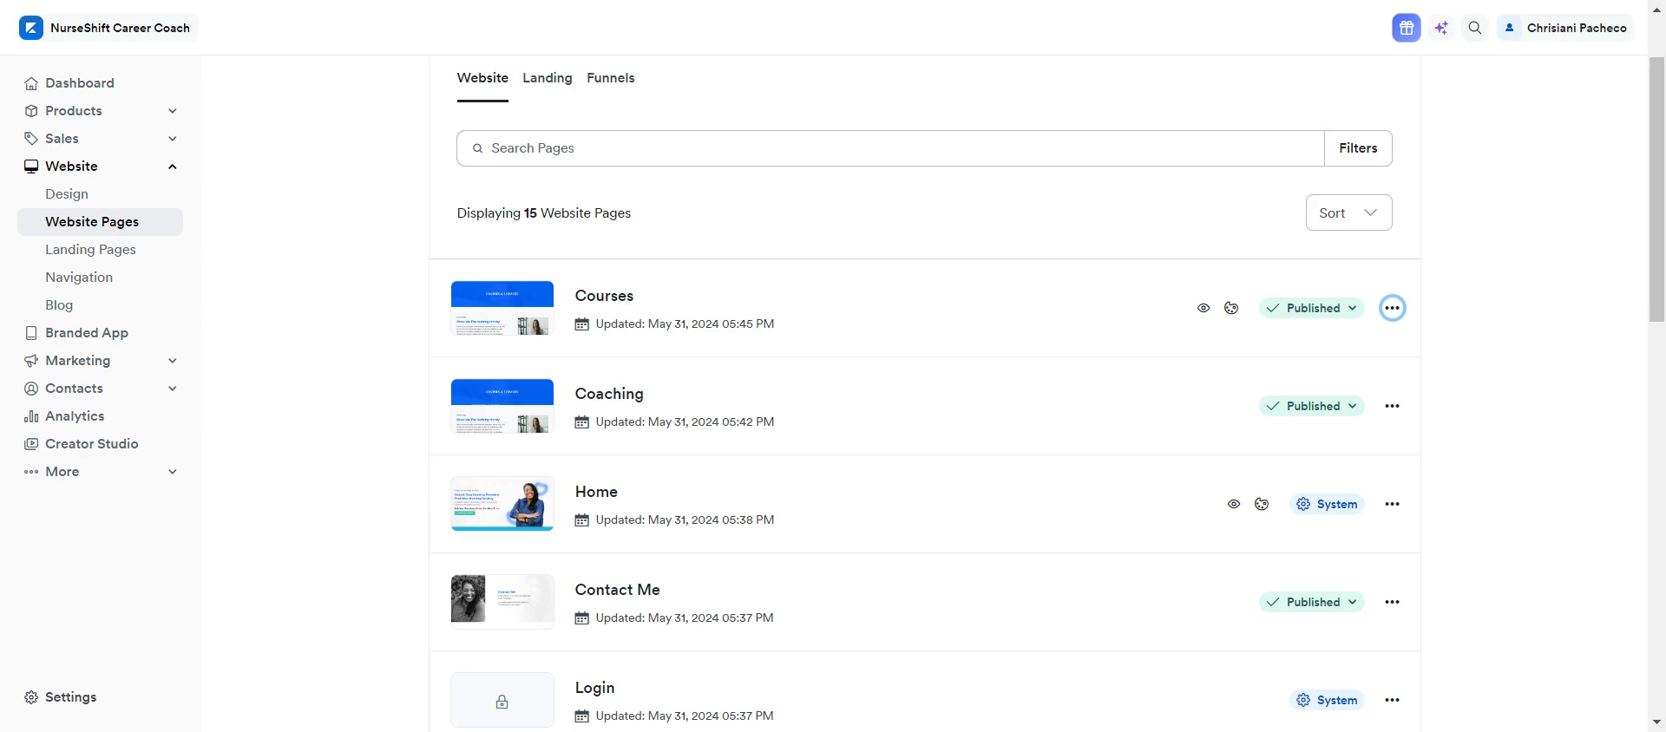
click(1392, 307)
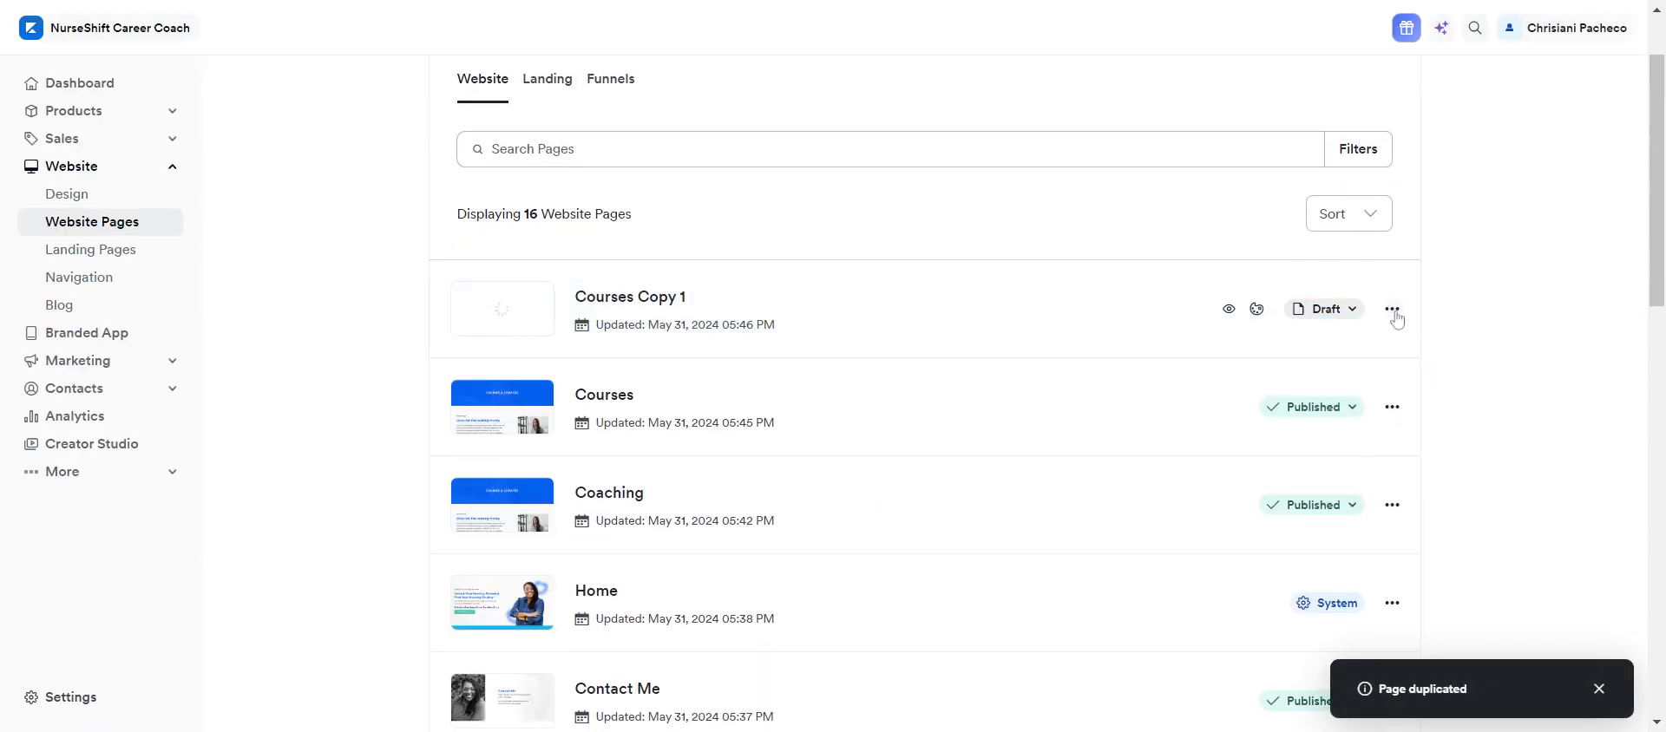
Edit Courses Copy 1's details: slug 'membership', title 'Membership', status Published.
click(1392, 308)
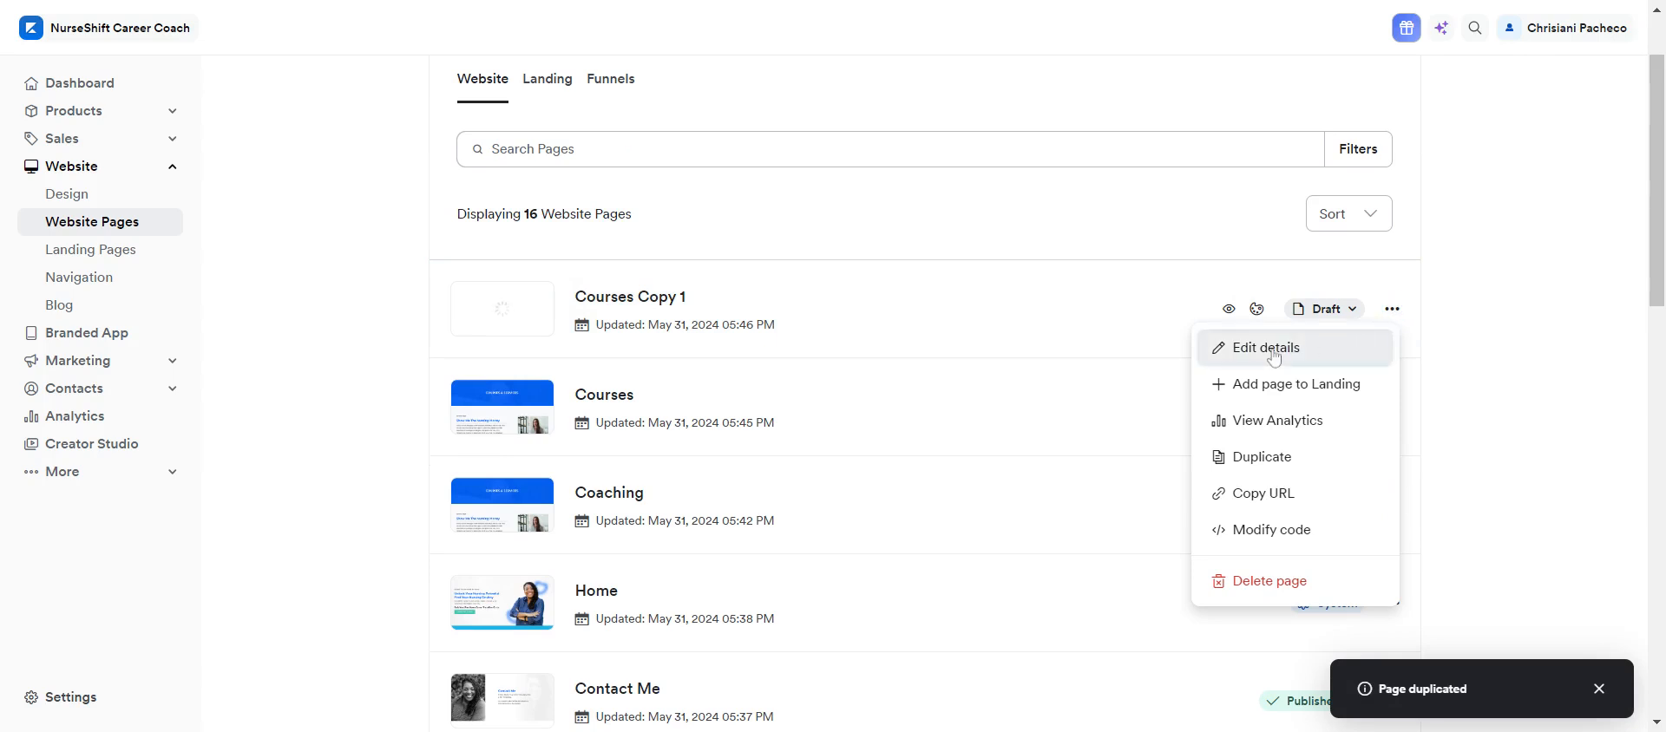
click(1262, 348)
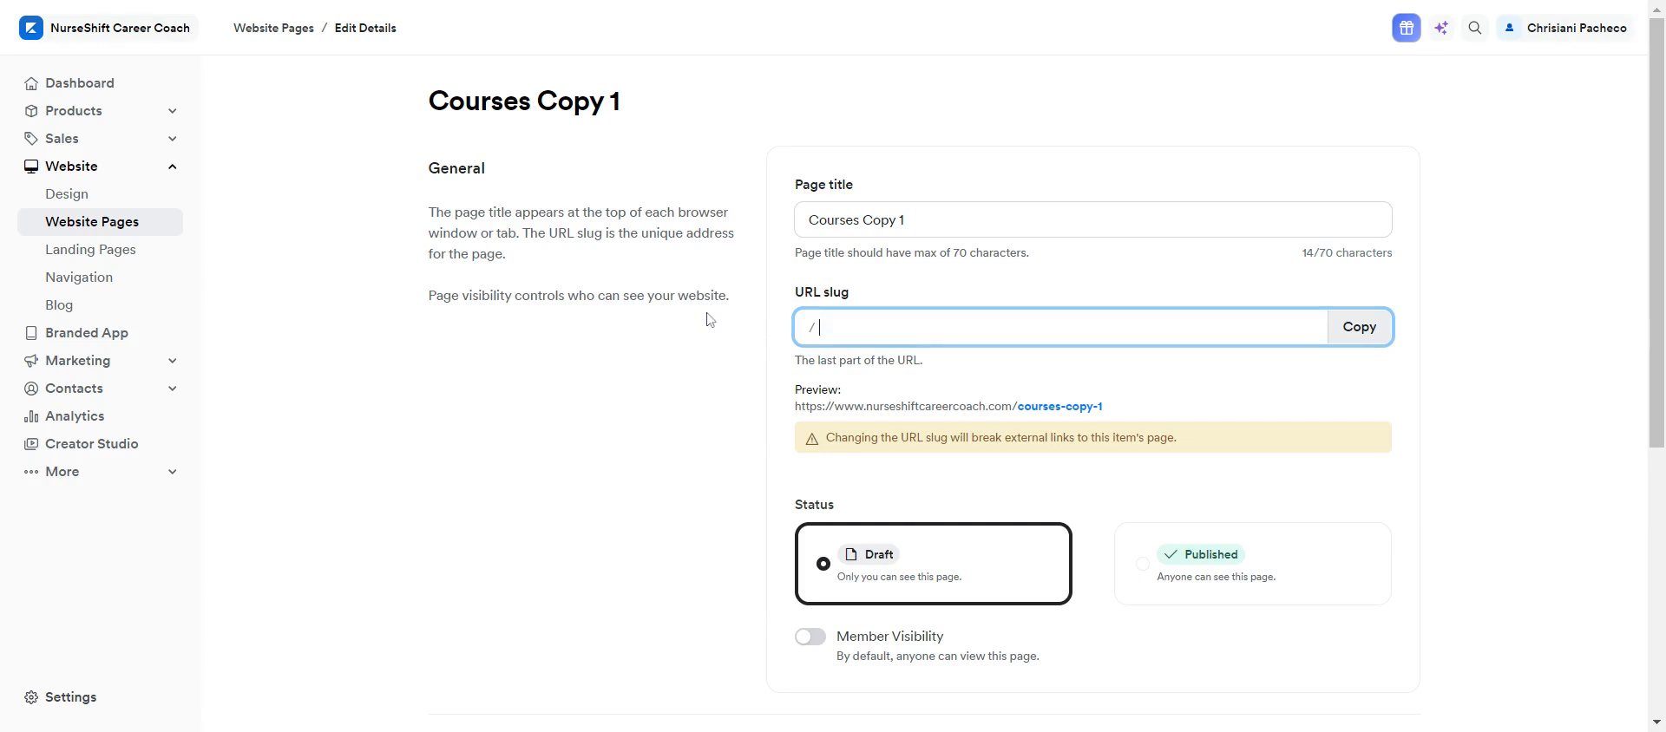
text(mem)
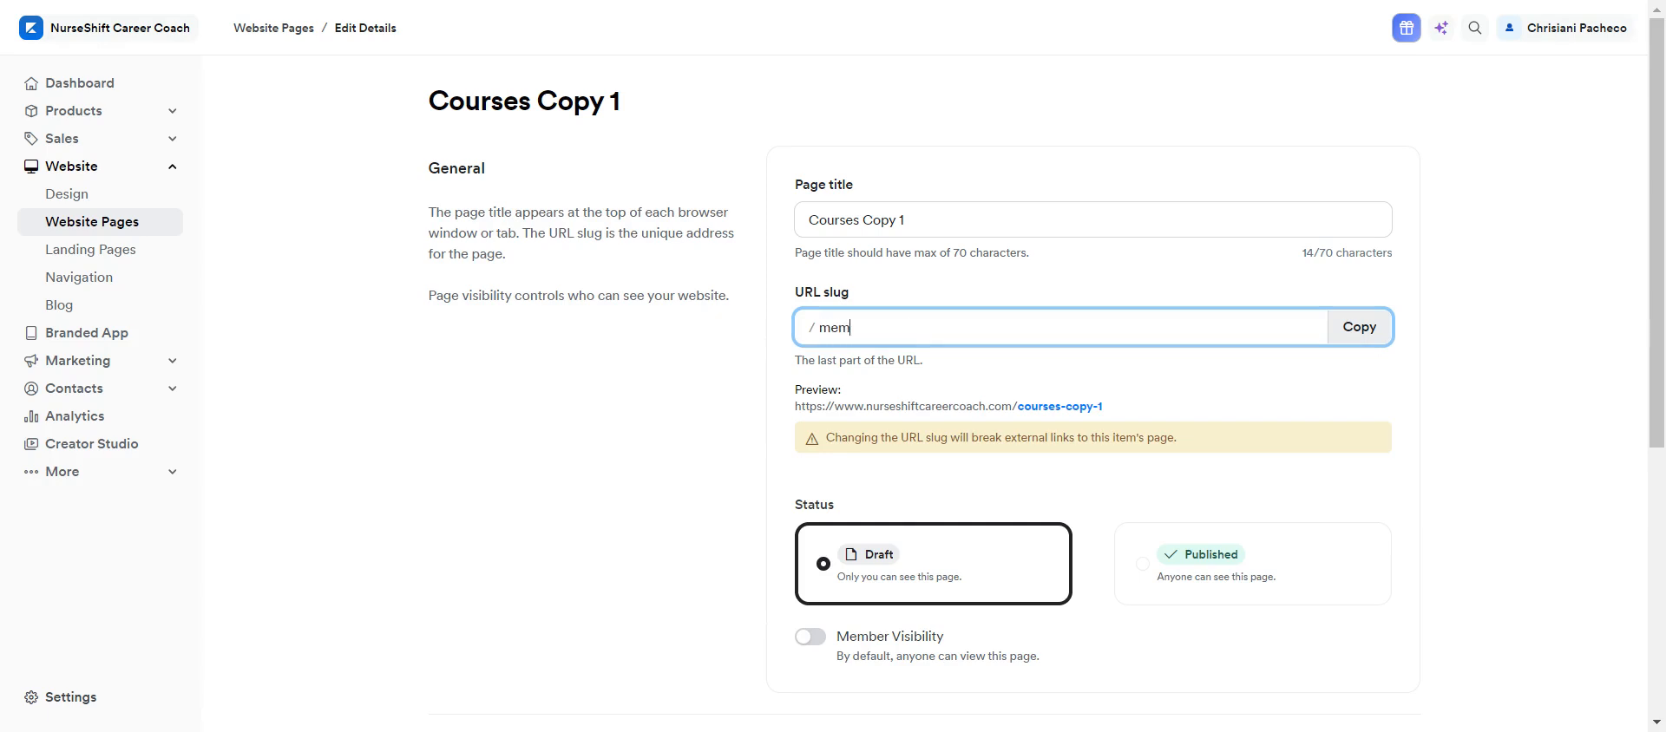
text(bership)
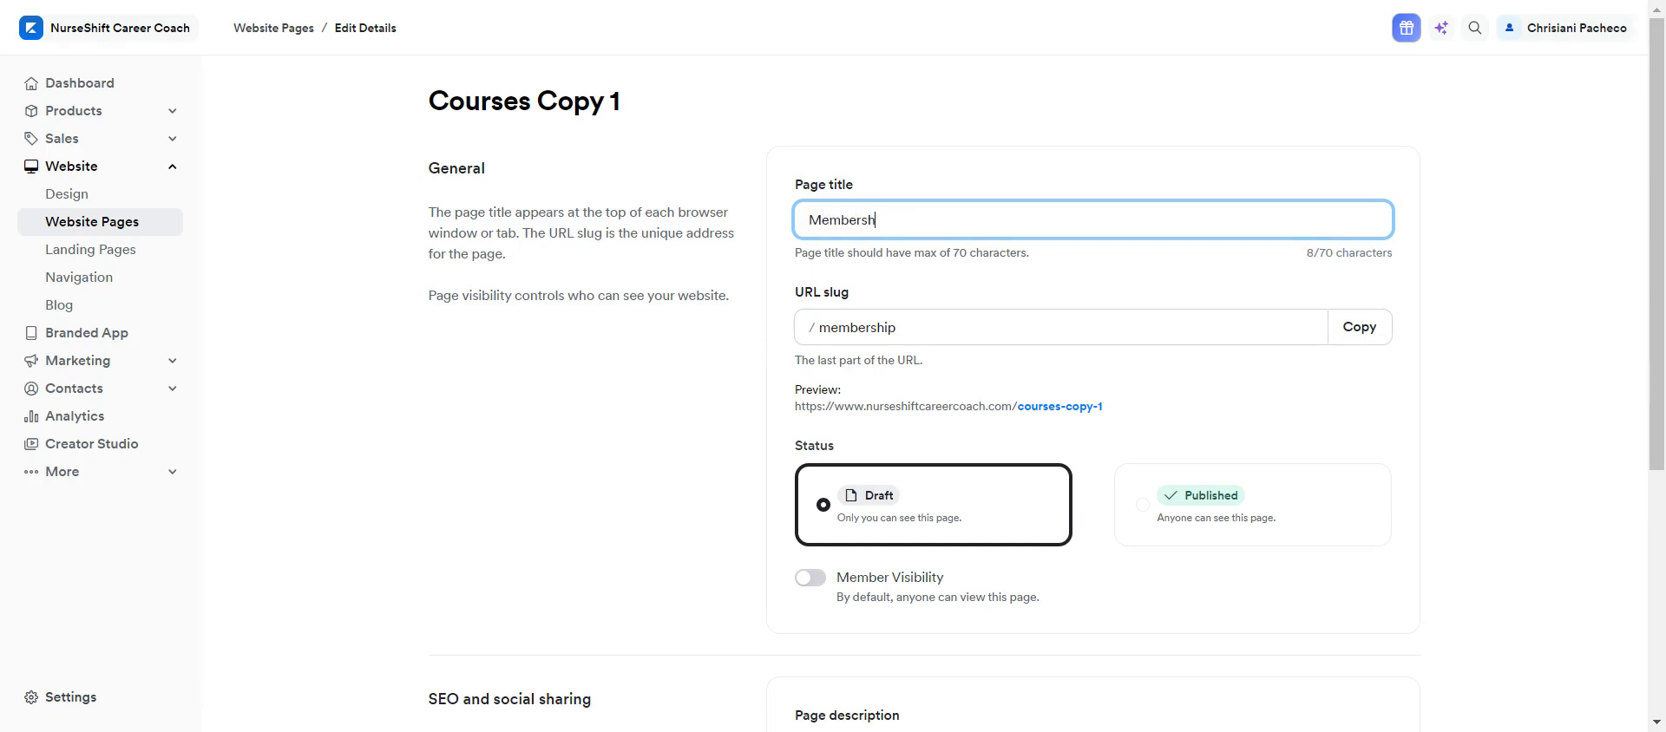
text(ip)
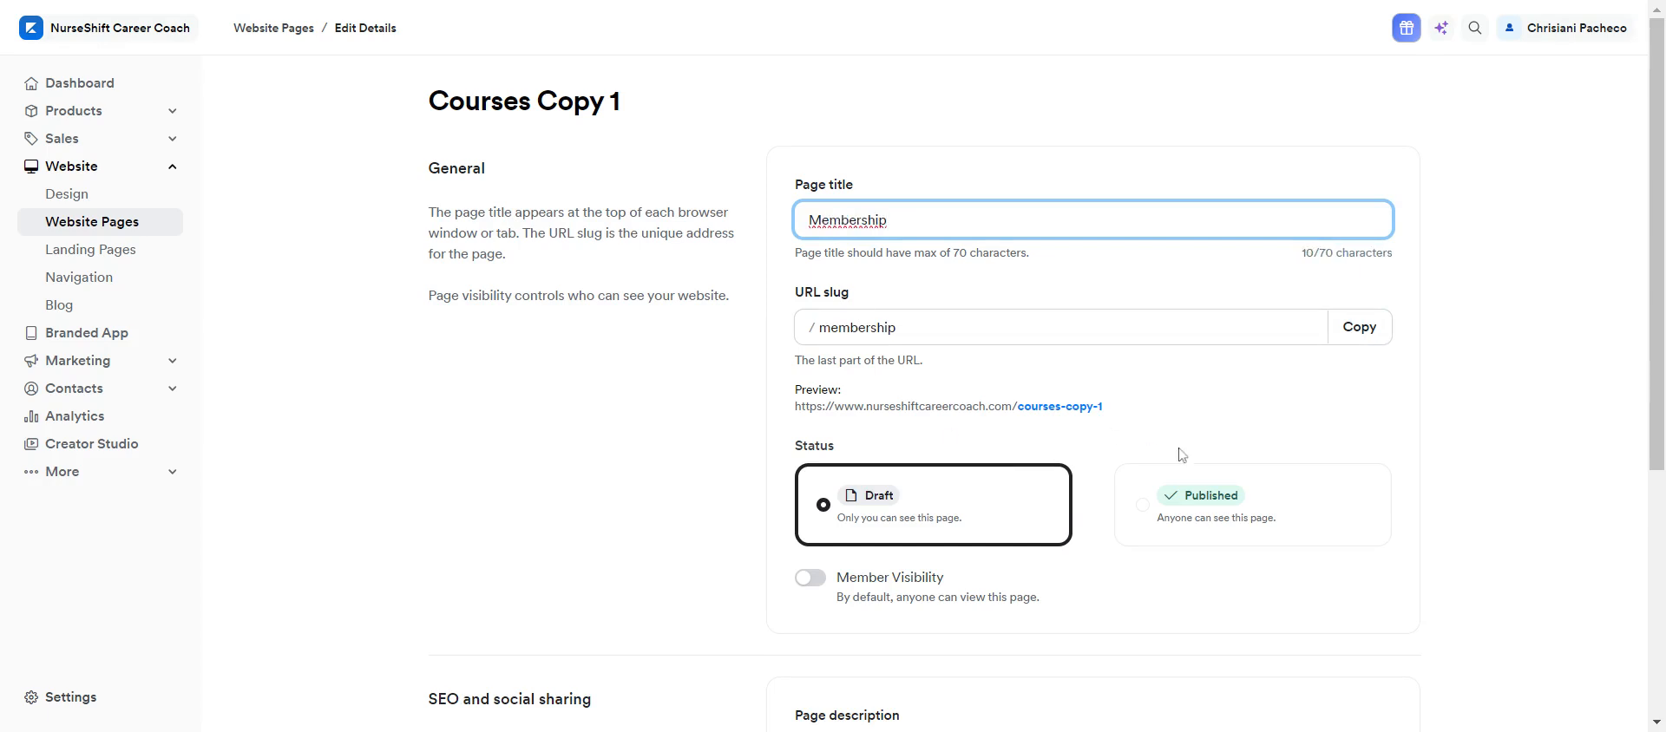
click(1251, 504)
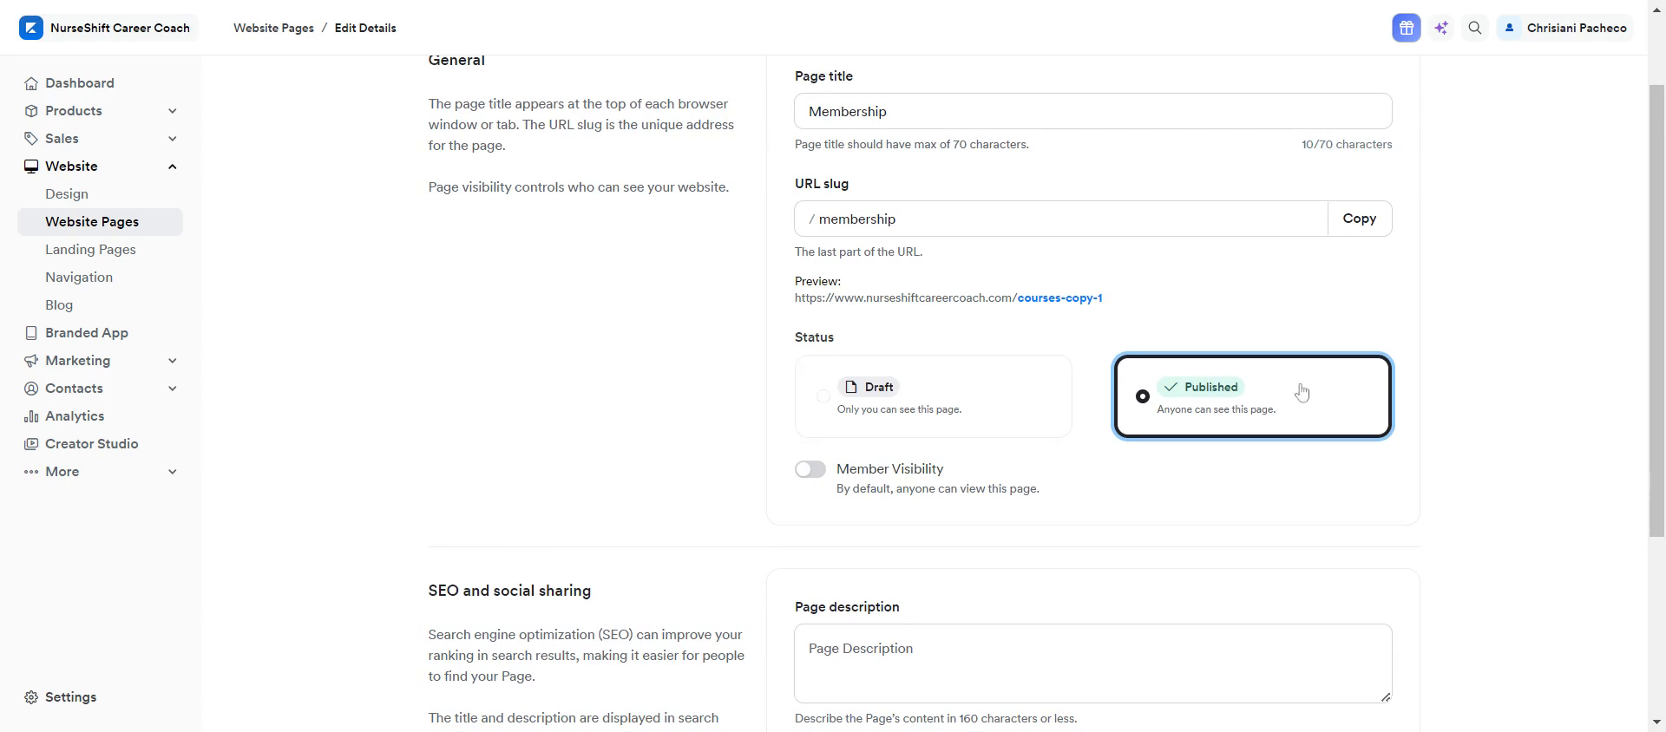
Save the Membership page details and dismiss the page-updated notification.
scroll(down, 3)
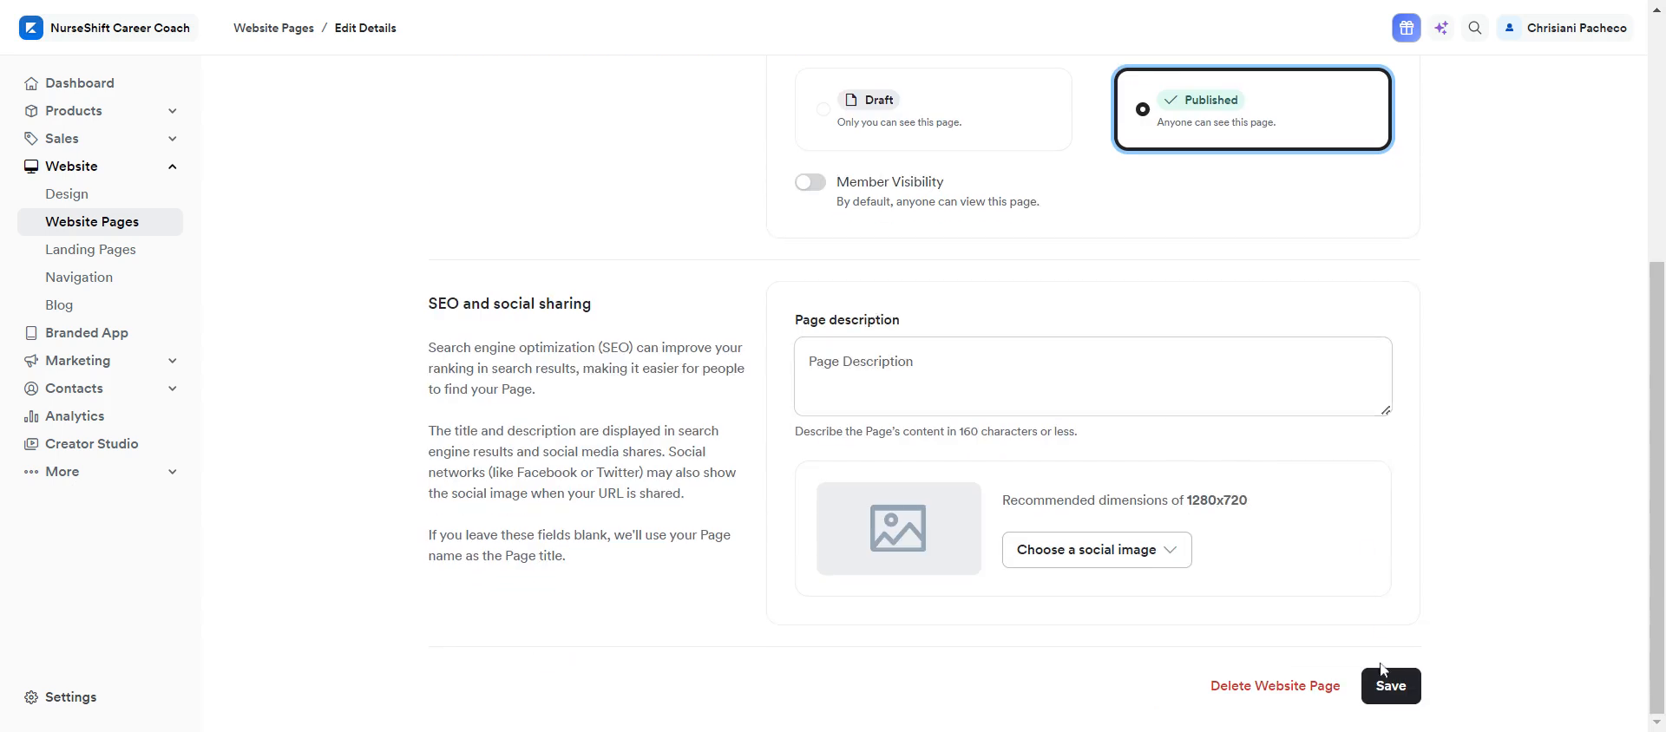
click(1390, 685)
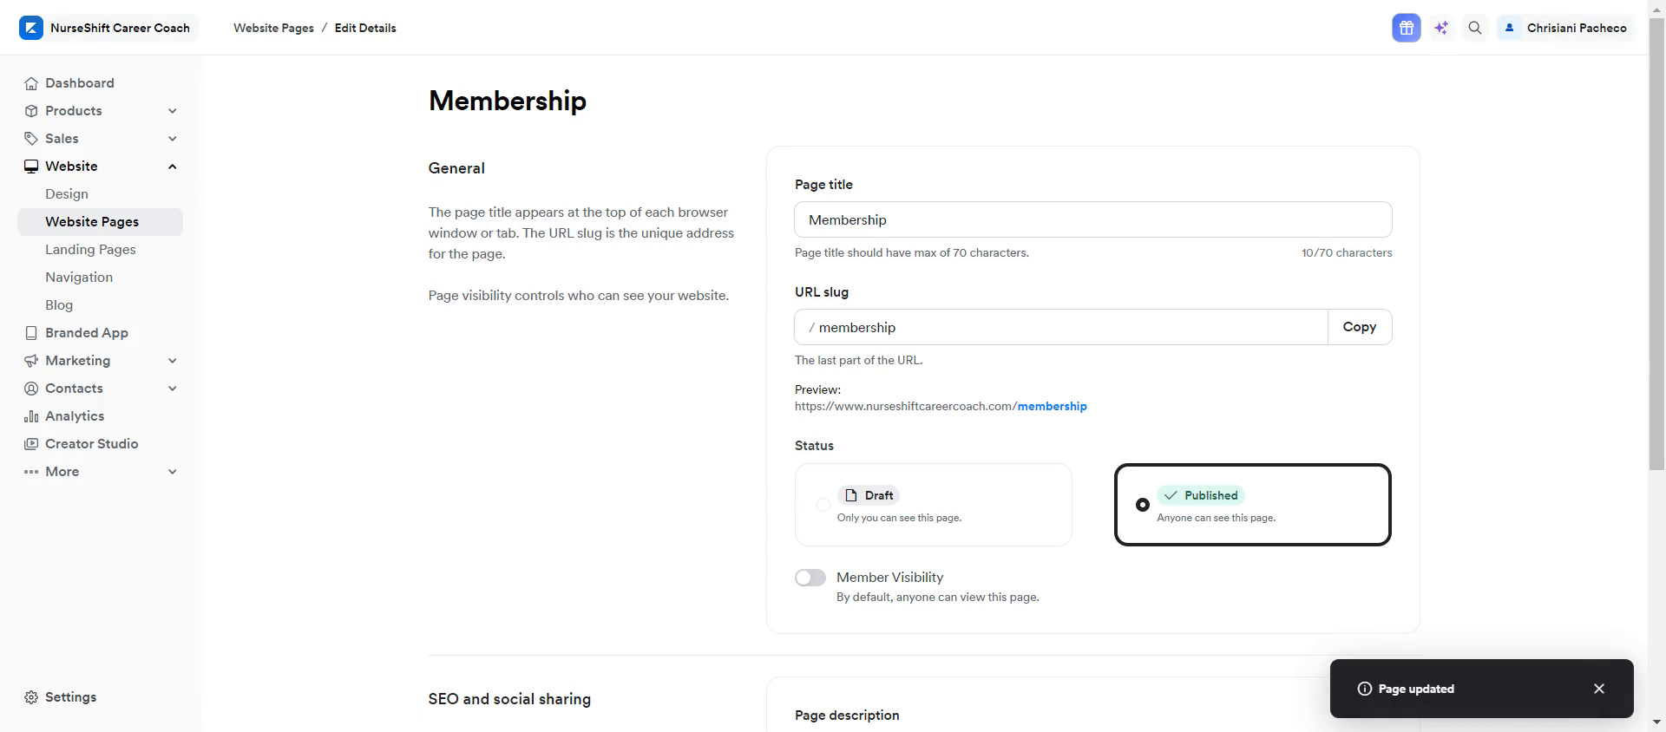
click(1599, 688)
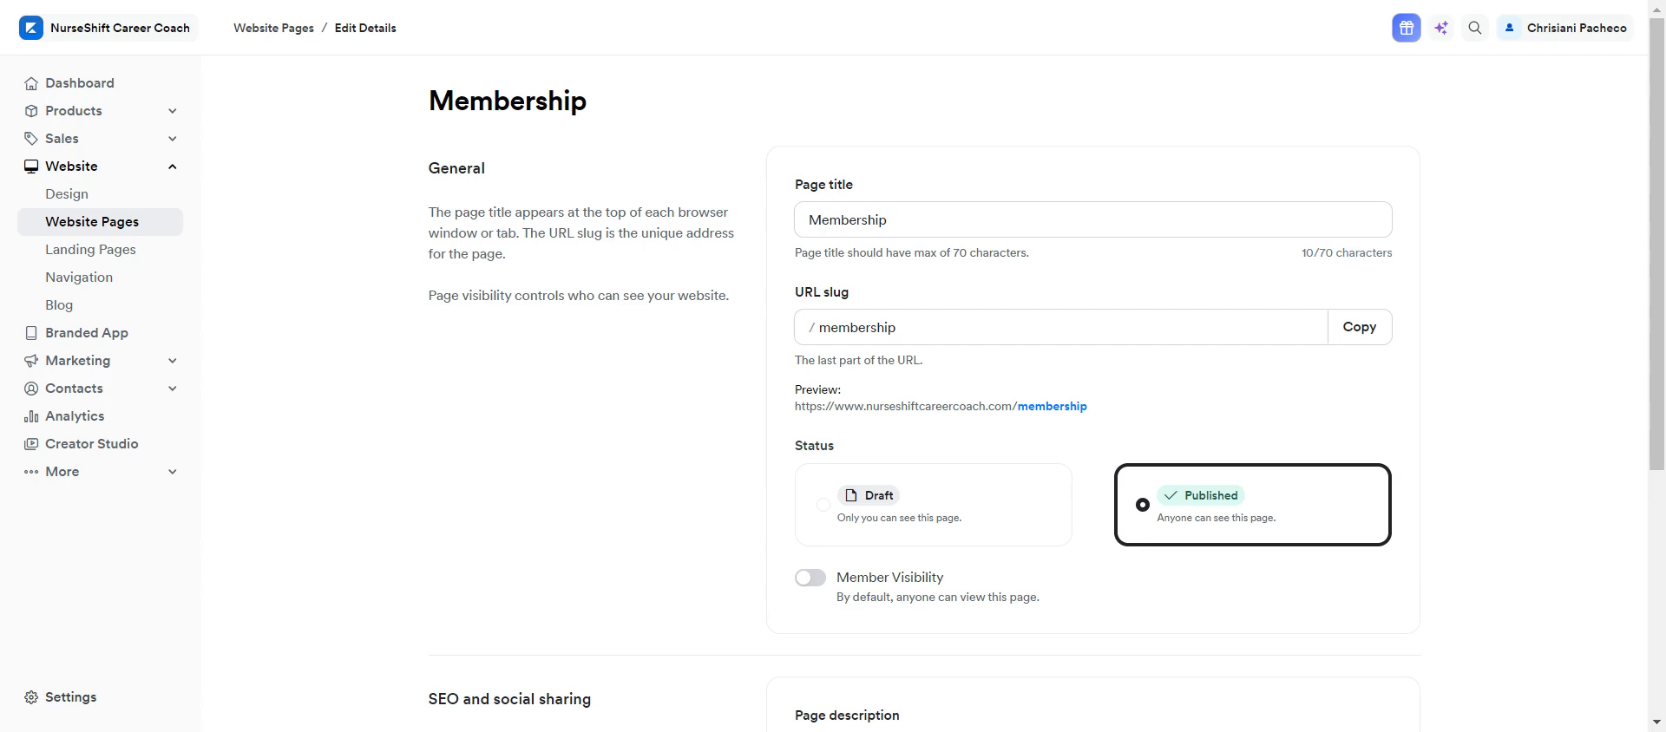
mouse_move(824, 596)
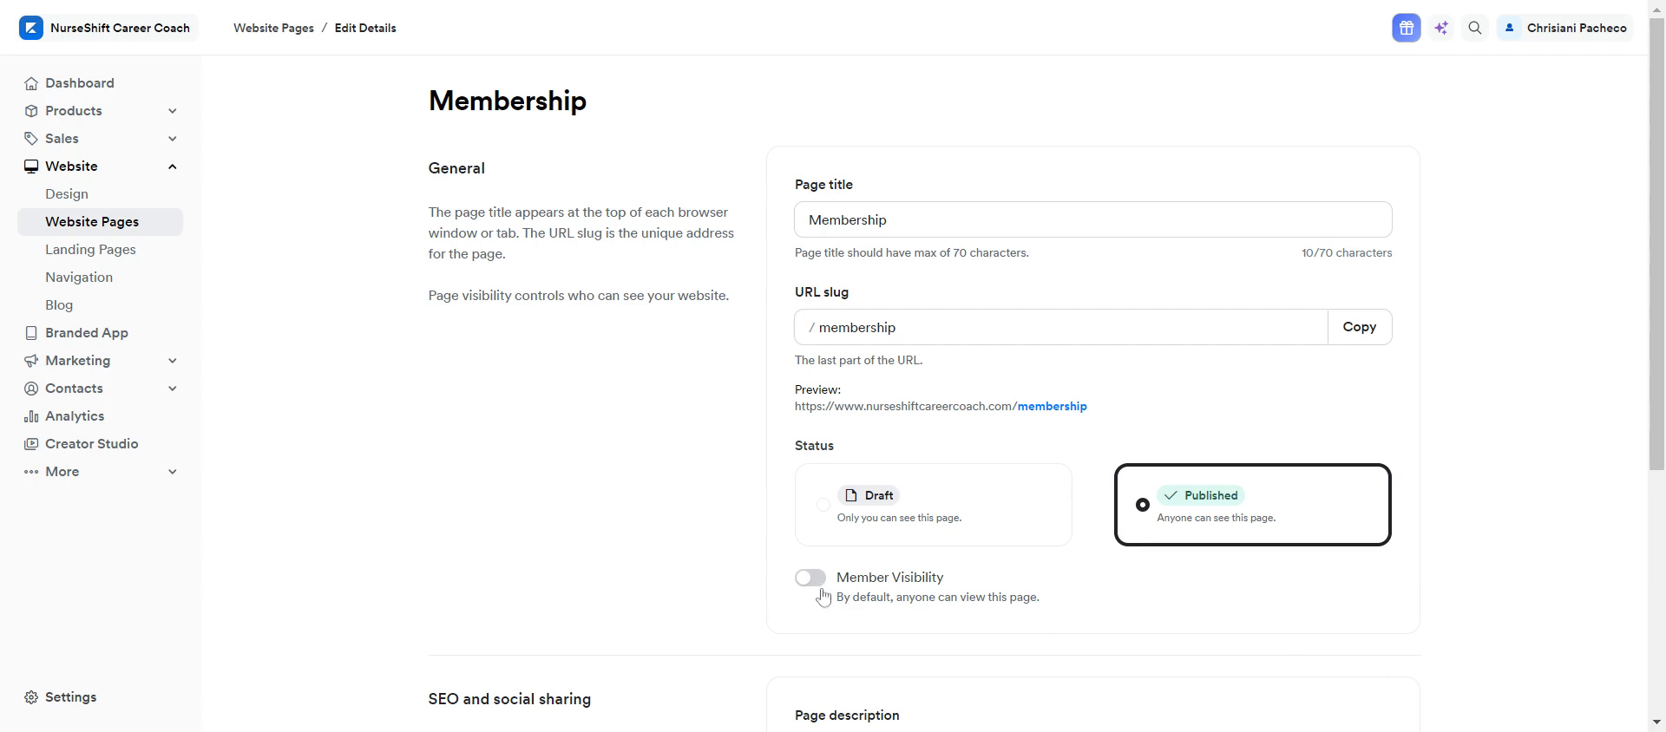